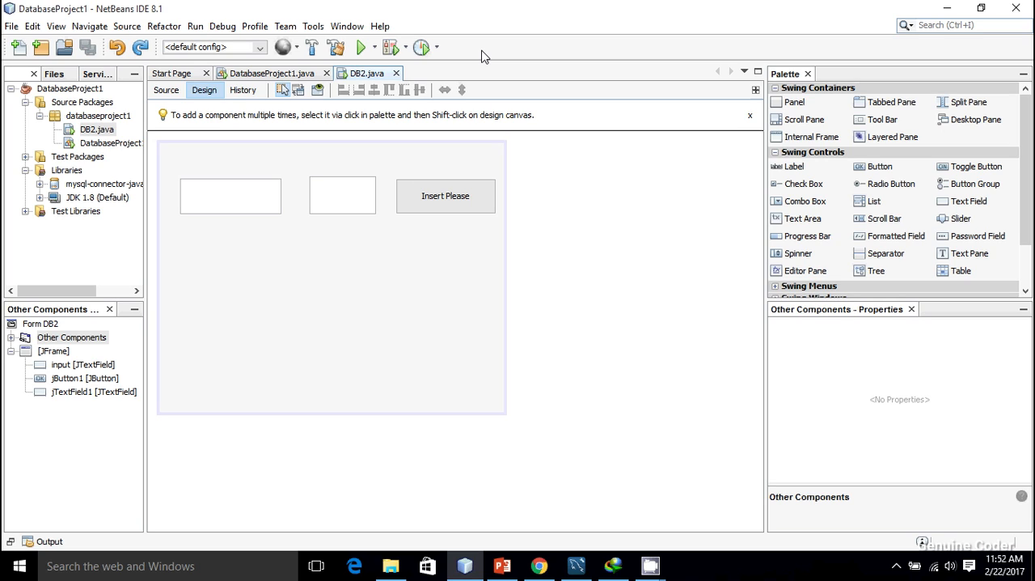
pyautogui.moveTo(352, 296)
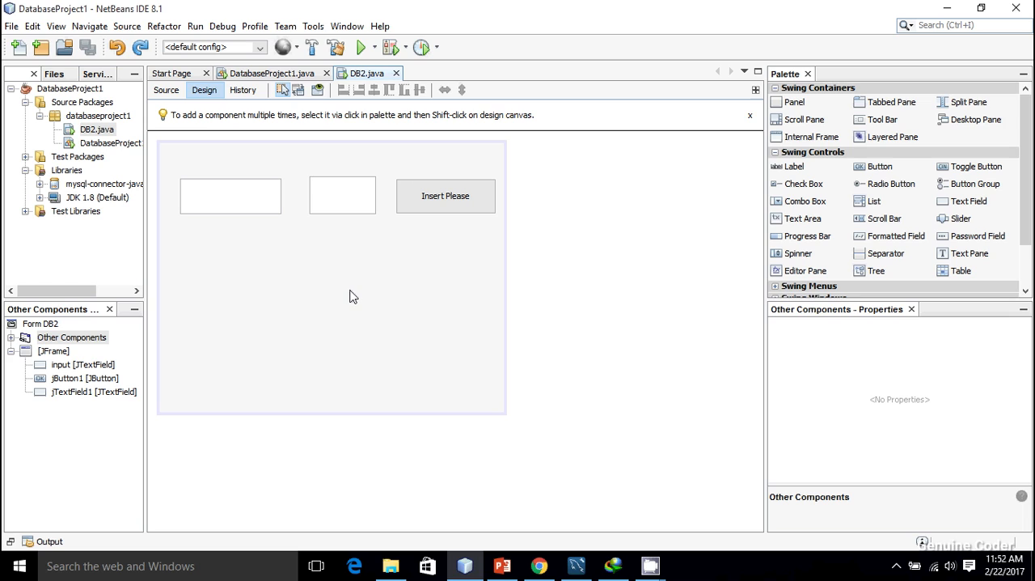
pyautogui.moveTo(483, 381)
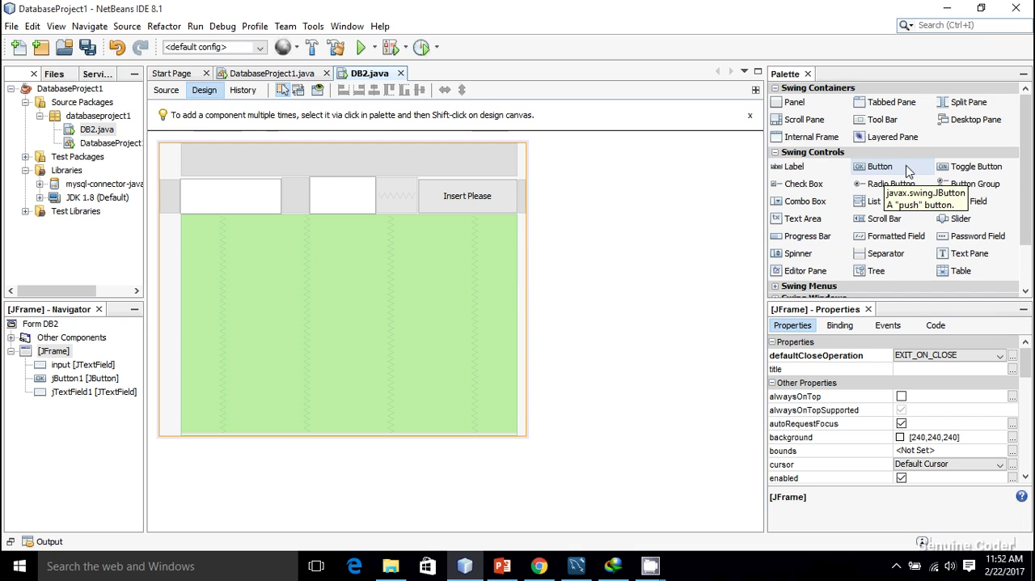
pyautogui.moveTo(875, 270)
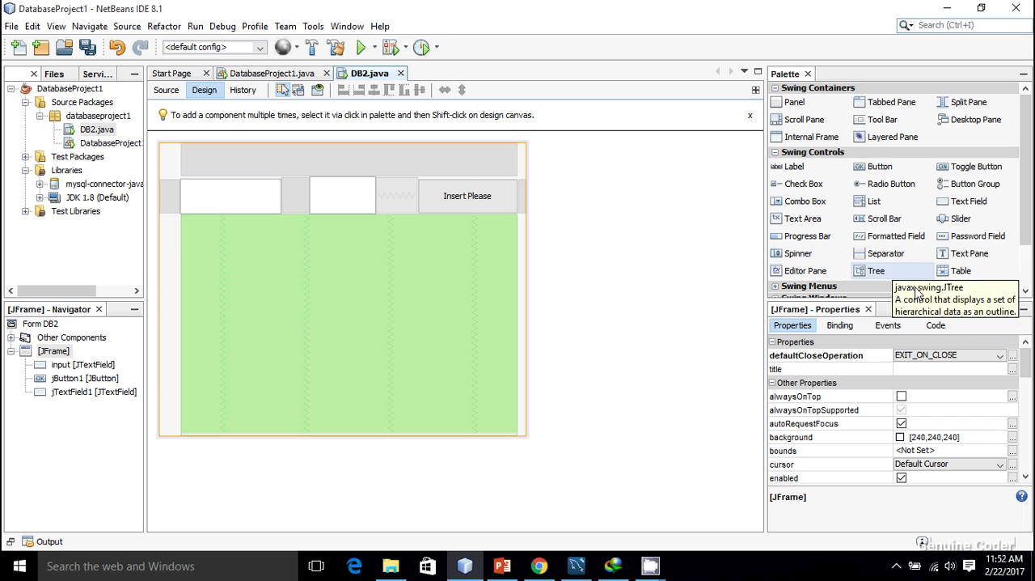
pyautogui.moveTo(928, 257)
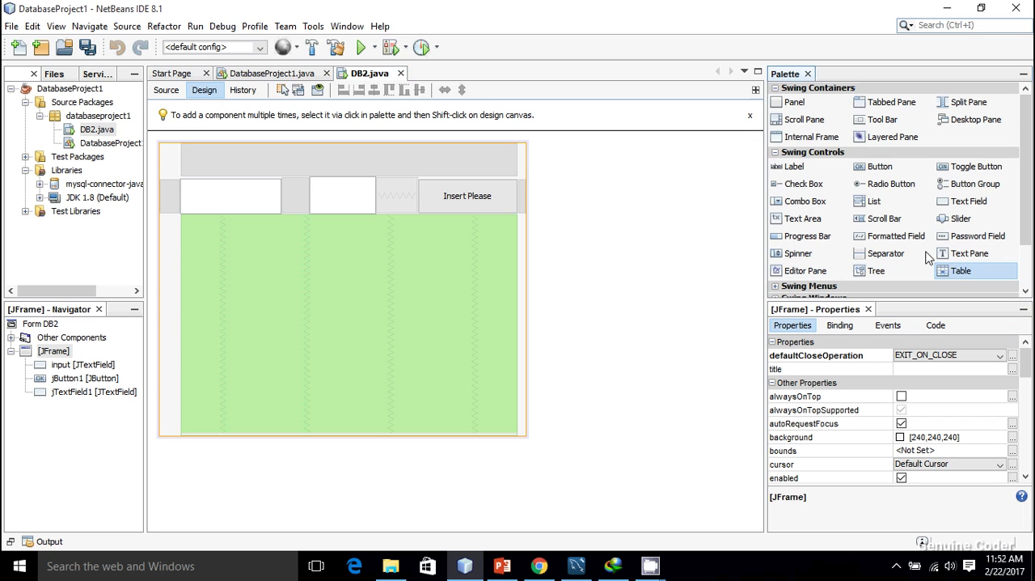
# - Place a table on the DB2 form and move it below the text fields and Insert Please button
pyautogui.click(343, 380)
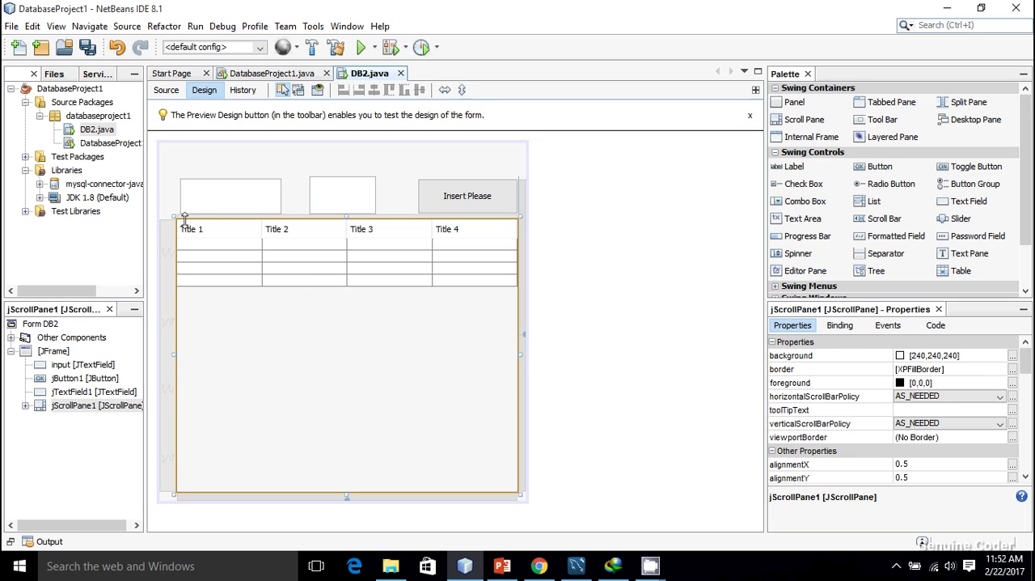
pyautogui.moveTo(184, 220); pyautogui.dragTo(185, 287)
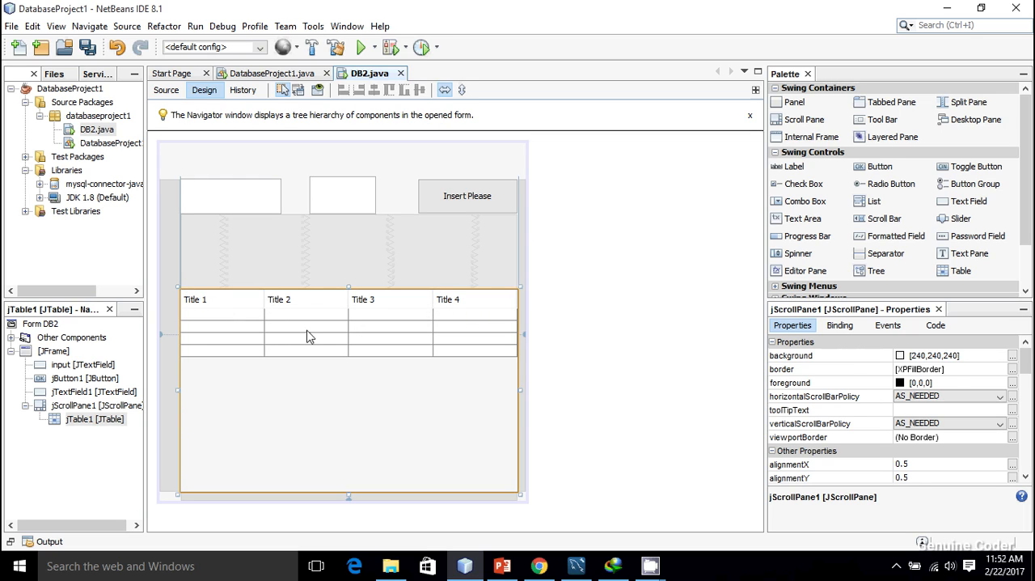
# - In the table contents editor, delete the Title 3 and Title 4 columns and all rows
pyautogui.rightClick(308, 328)
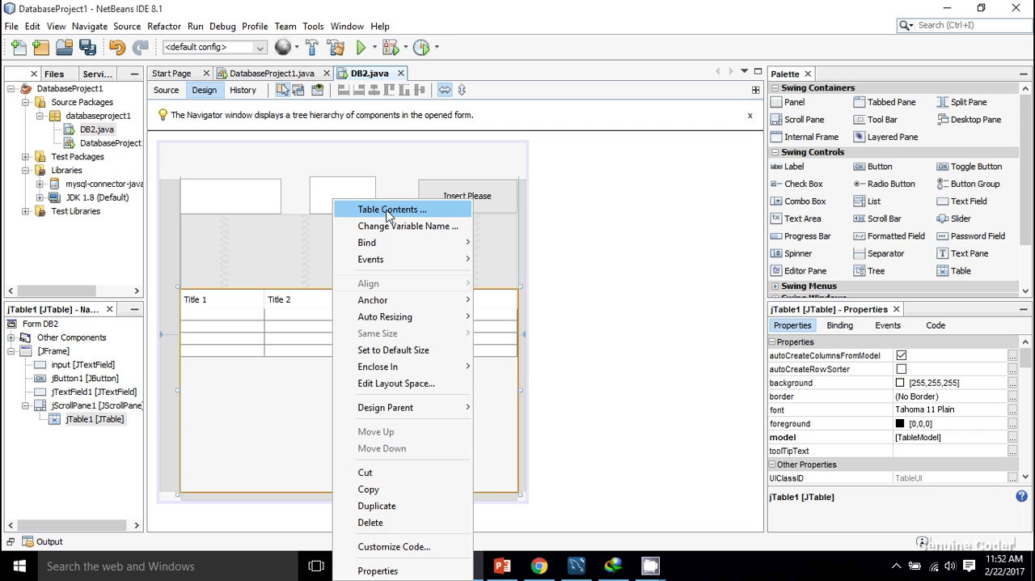
pyautogui.click(392, 209)
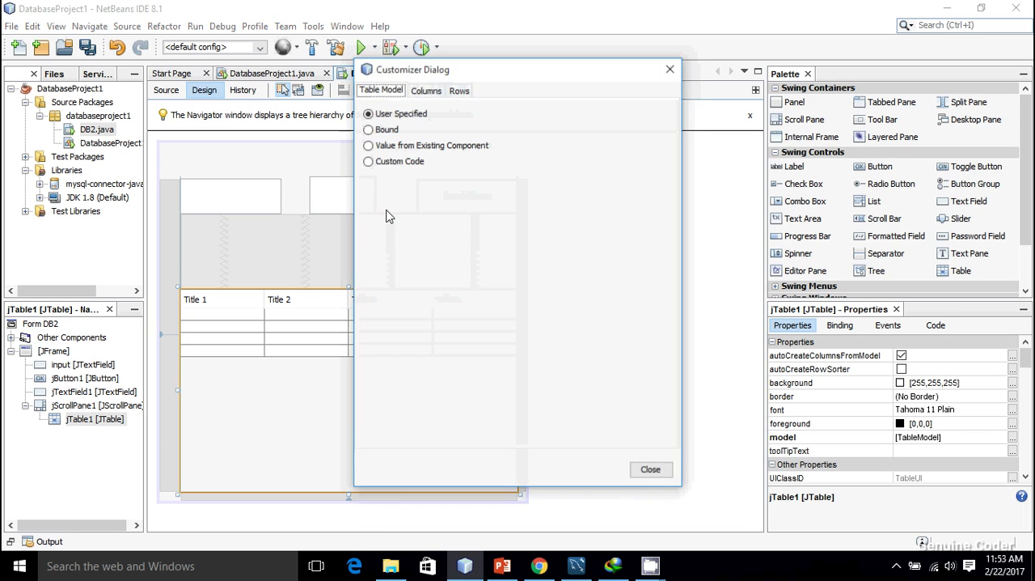
pyautogui.click(426, 90)
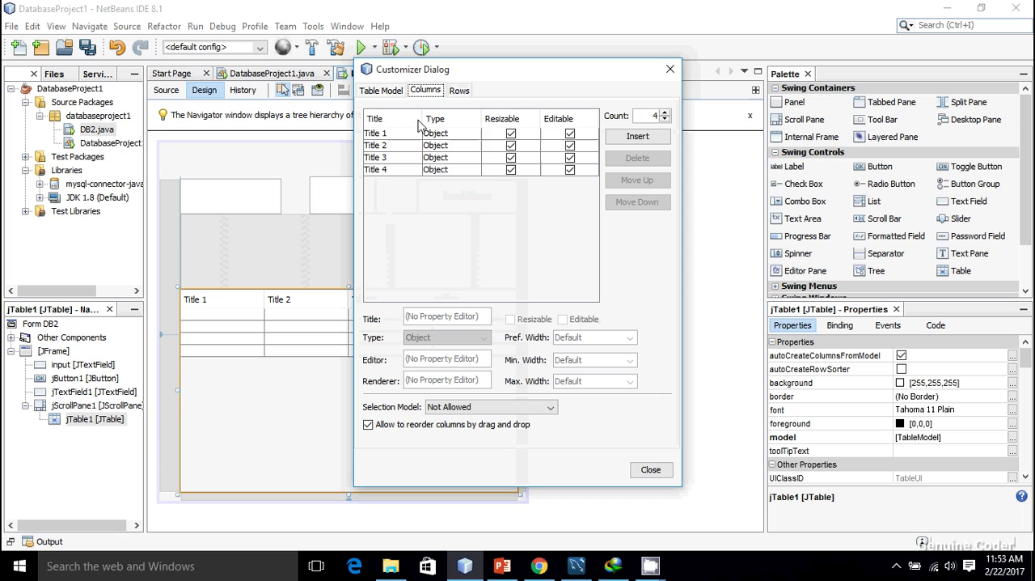
pyautogui.click(377, 157)
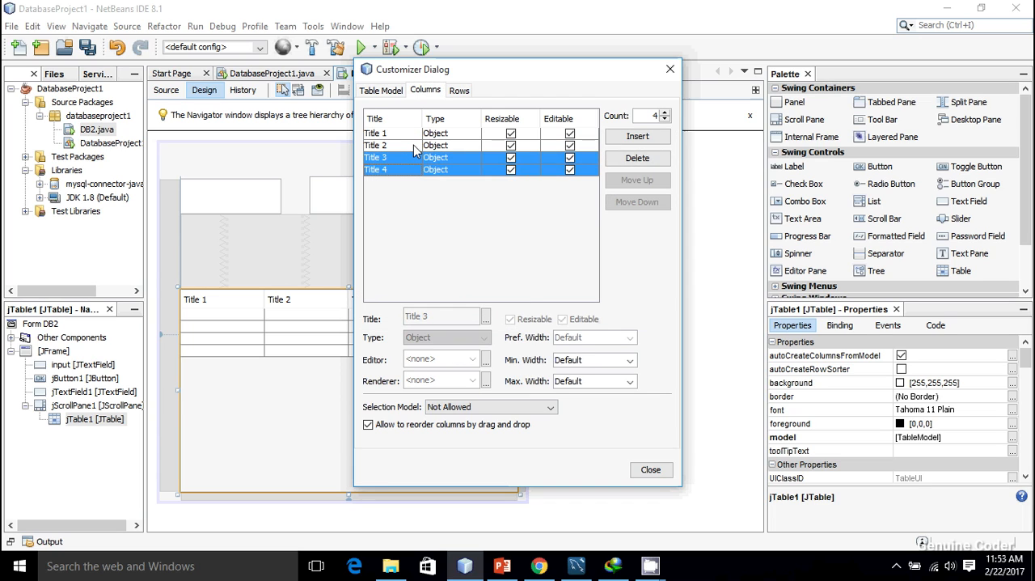
pyautogui.click(638, 158)
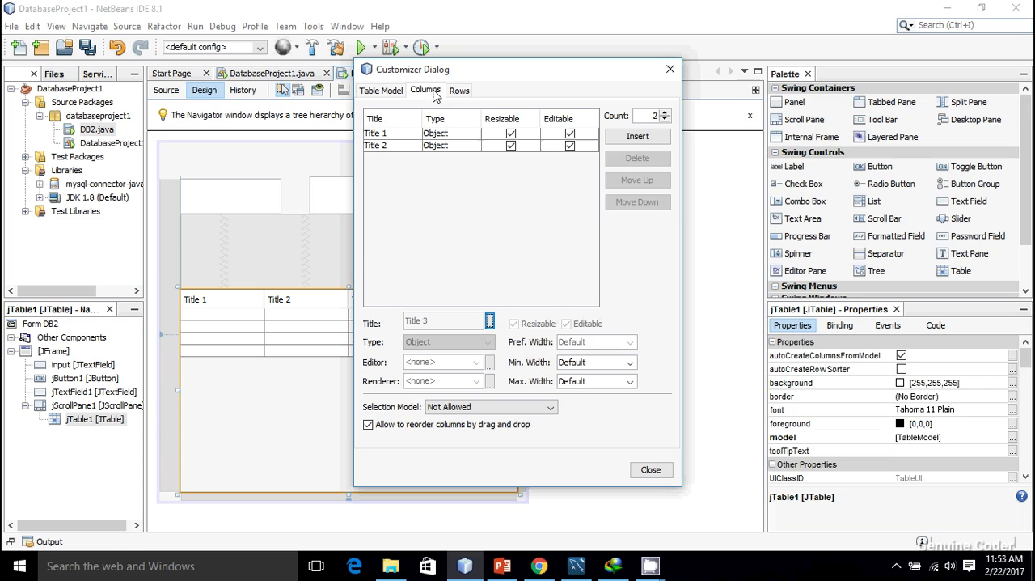
pyautogui.click(459, 90)
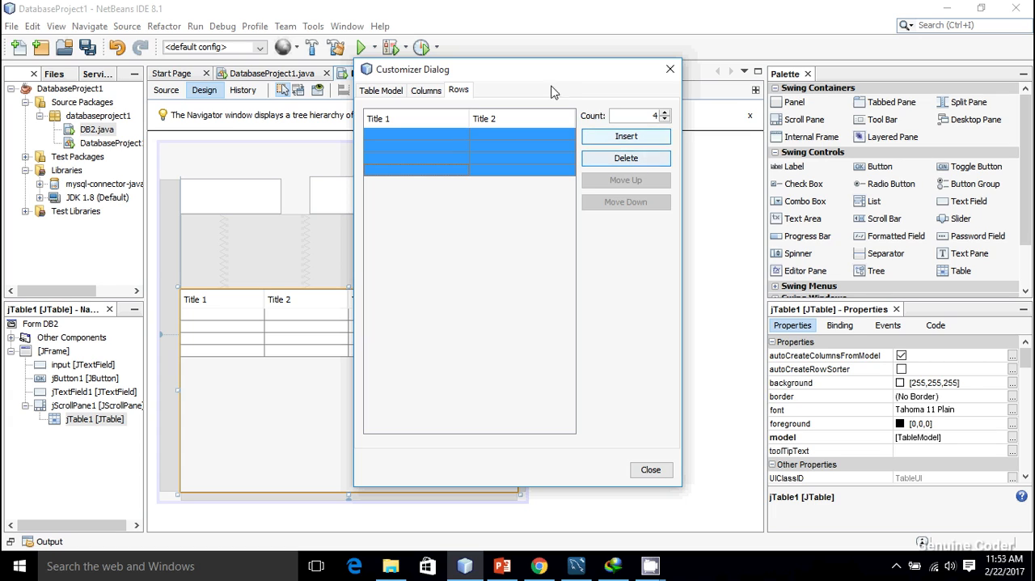
pyautogui.click(427, 90)
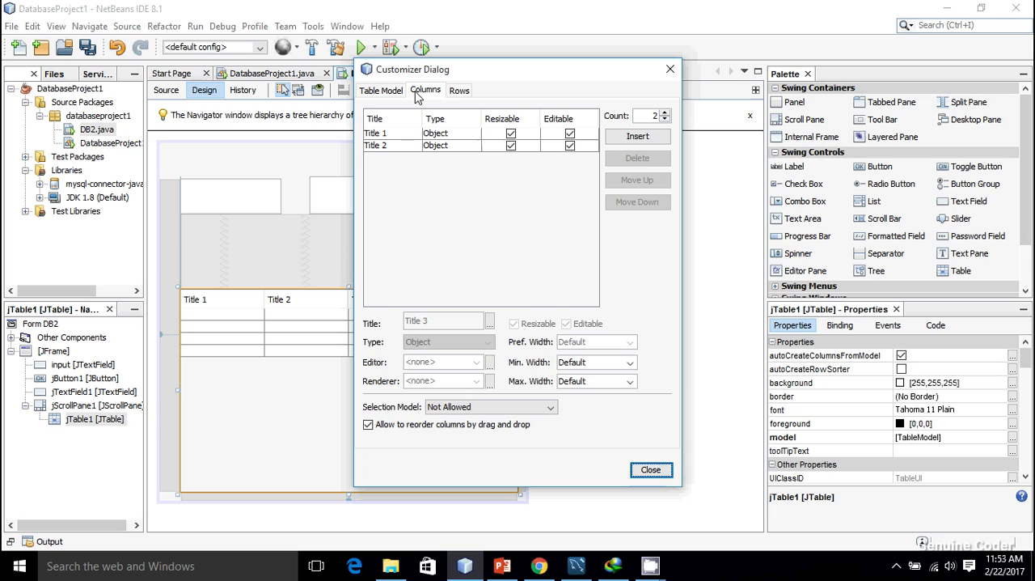
# - Title the two remaining columns Name and Age and close the editor
pyautogui.click(376, 134)
pyautogui.write('Name')
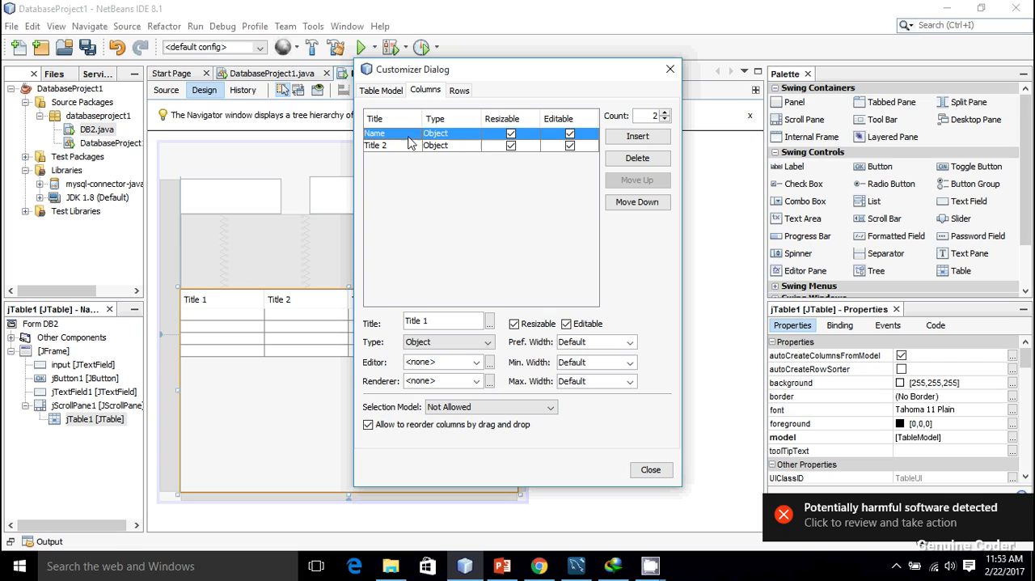
pyautogui.click(396, 145)
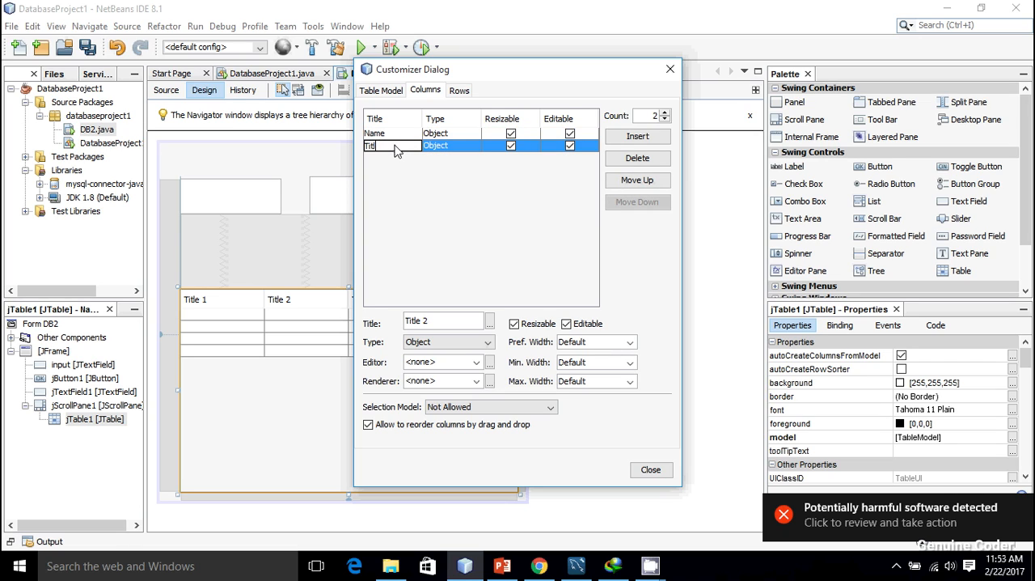
pyautogui.write('Age')
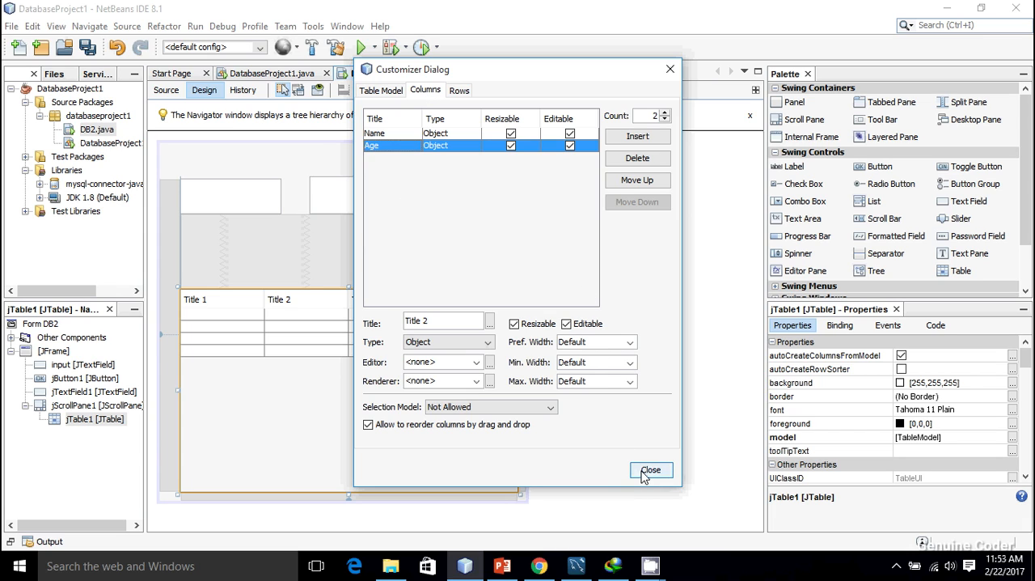
pyautogui.click(652, 470)
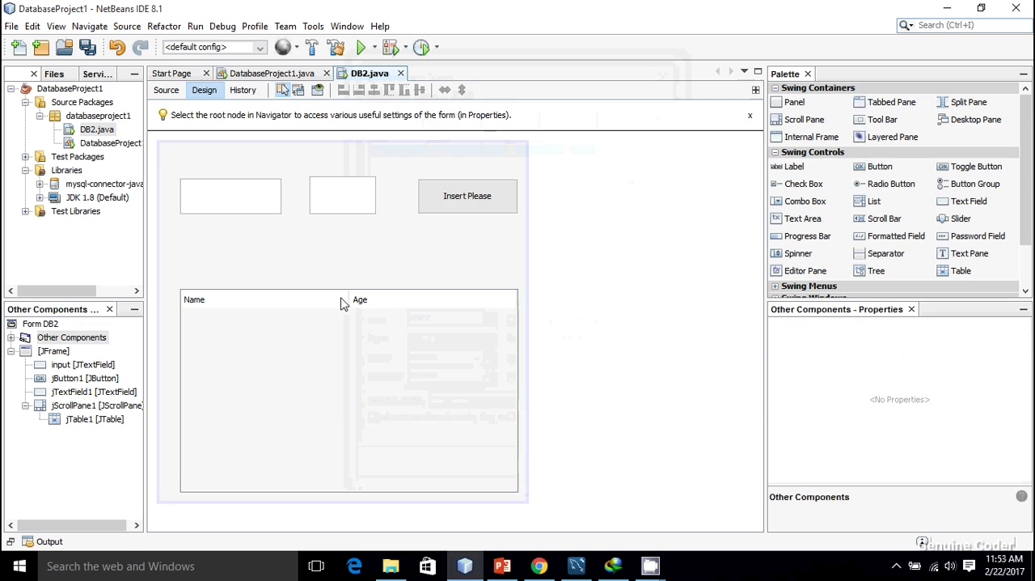
# - Add a Refresh button to the form above the table
pyautogui.click(323, 396)
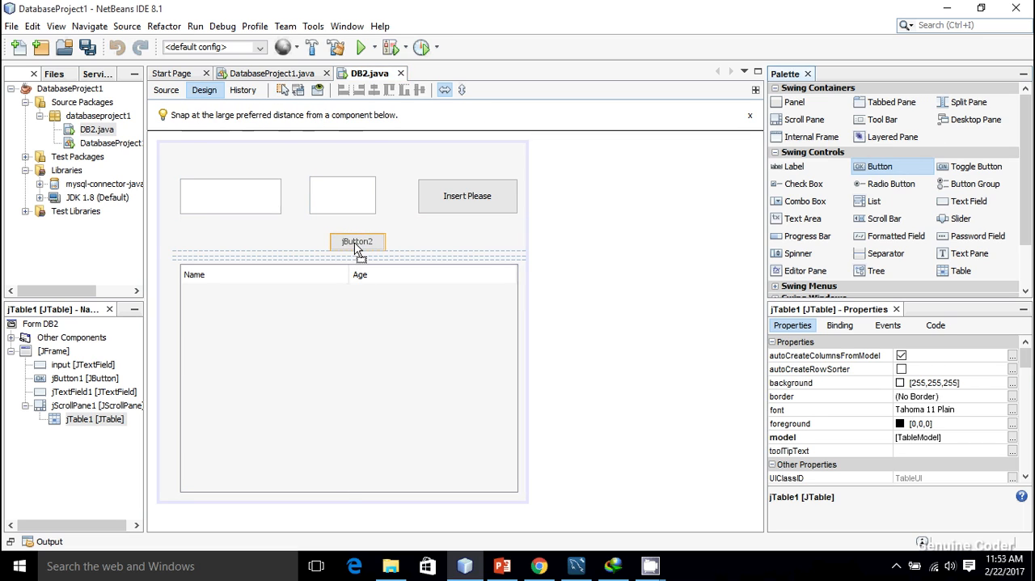
pyautogui.click(357, 241)
pyautogui.write('Refresh')
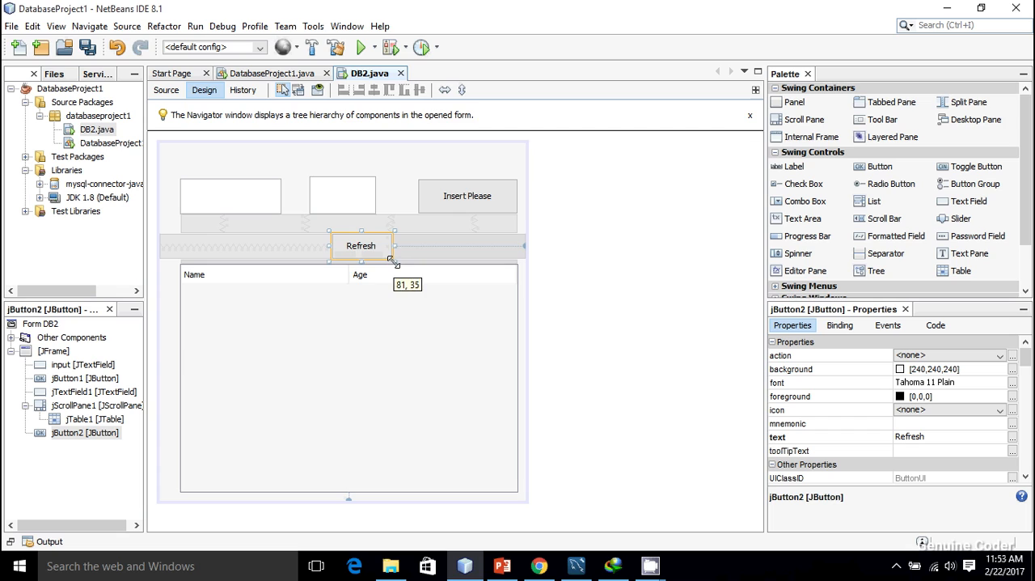
pyautogui.click(348, 380)
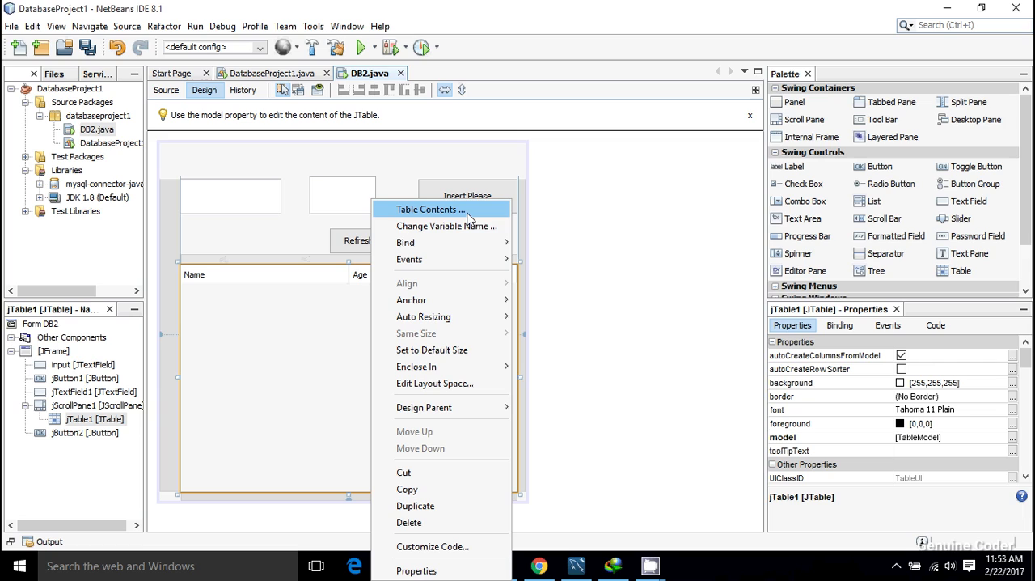
# - Rename the table component's variable to table
pyautogui.click(446, 226)
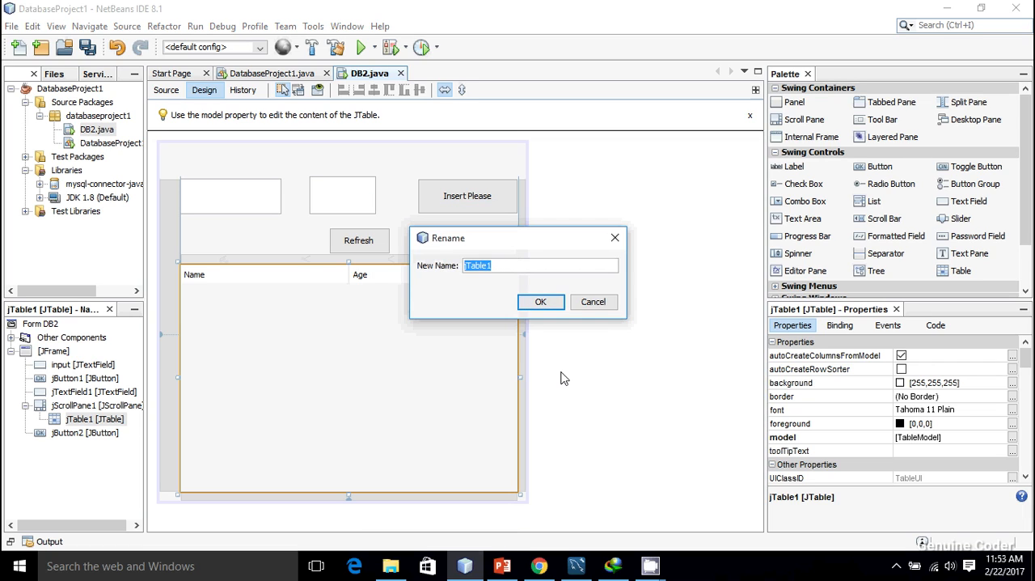
pyautogui.click(541, 301)
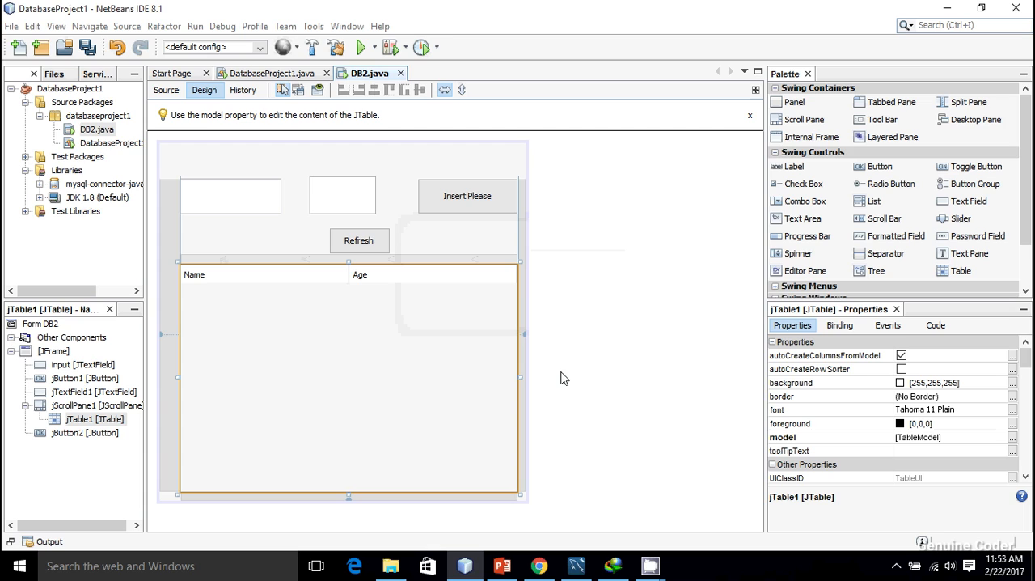
pyautogui.click(359, 241)
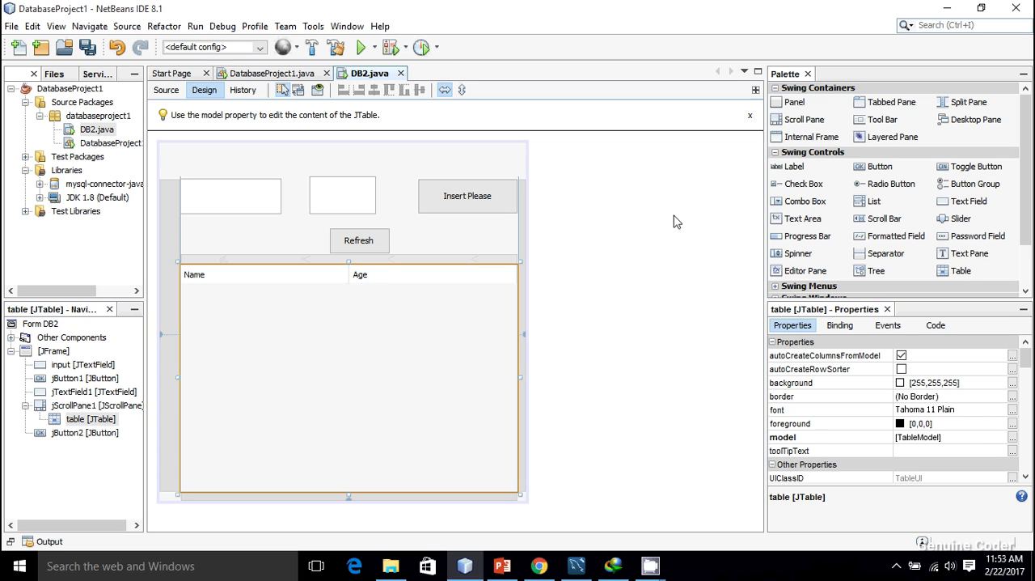
# - Create the empty jButton2ActionPerformed handler and add stmt.close() after DatabaseProject1's while loop
pyautogui.click(166, 90)
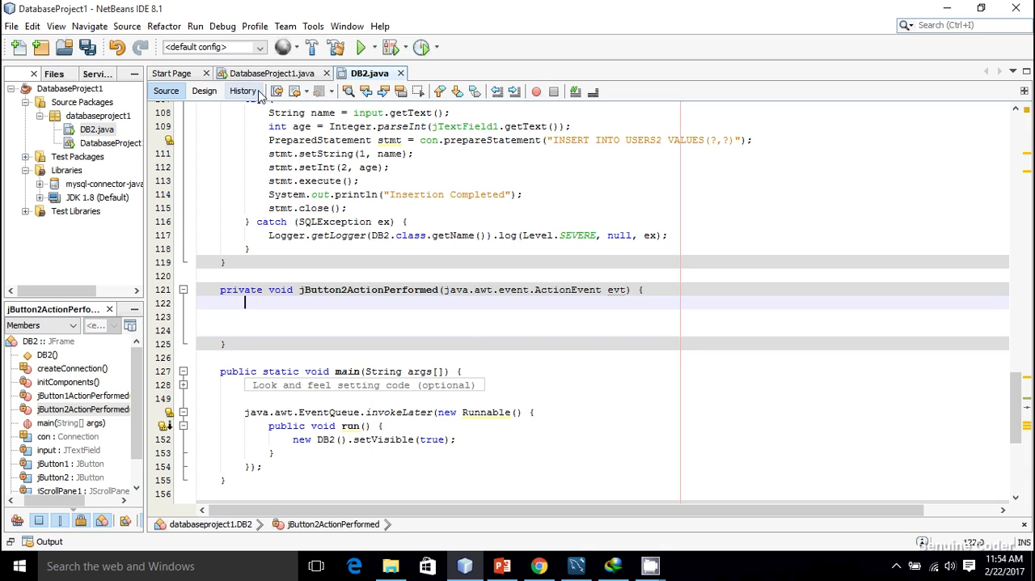
pyautogui.click(275, 73)
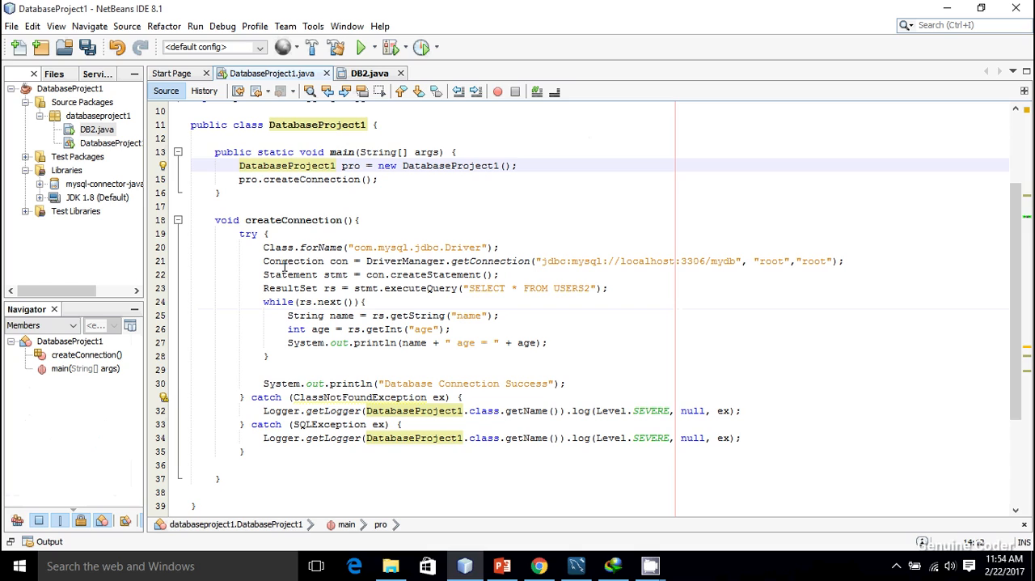
pyautogui.click(263, 288)
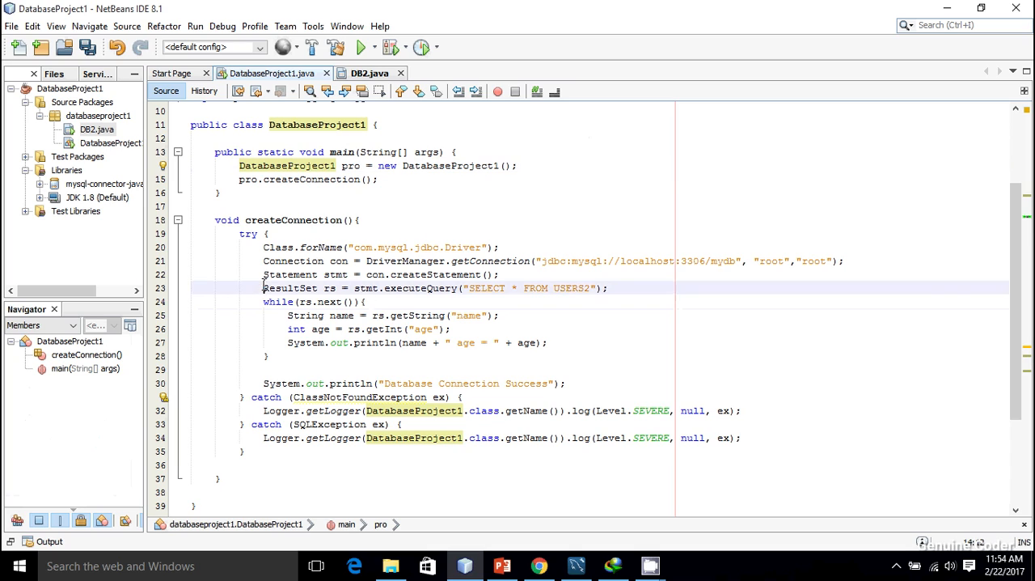
pyautogui.click(266, 275)
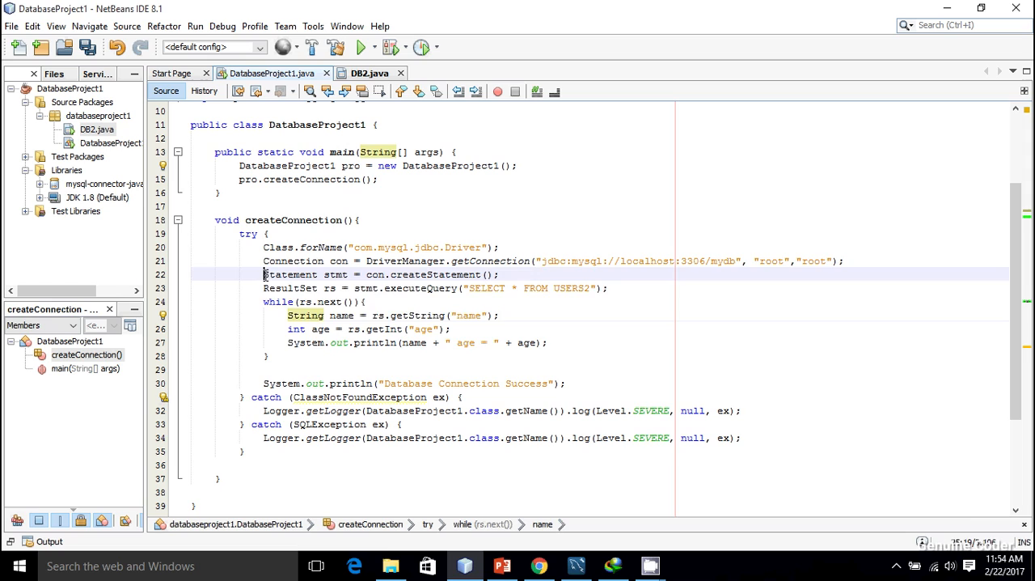
pyautogui.moveTo(263, 274); pyautogui.dragTo(267, 356)
pyautogui.write('stmt.')
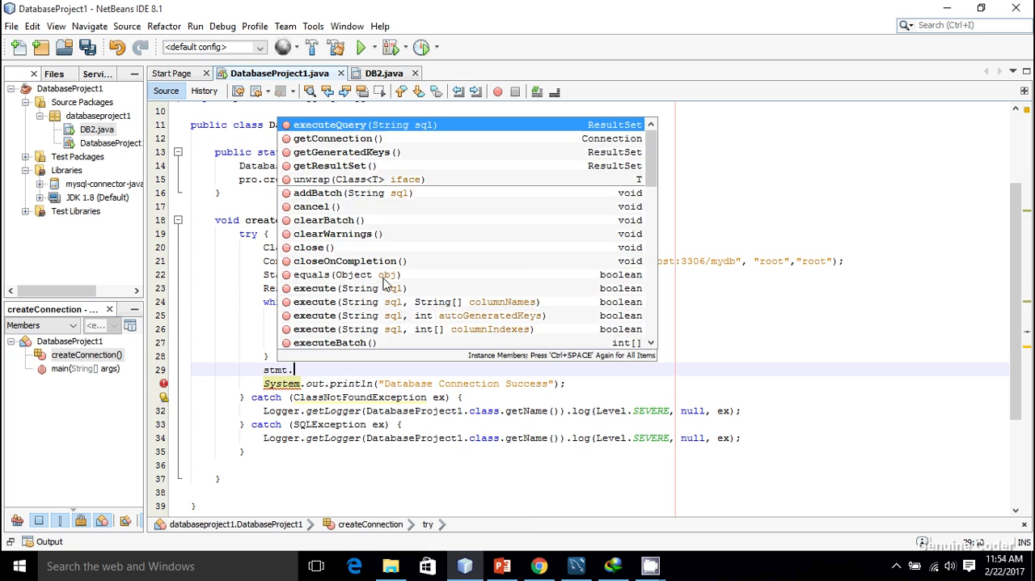
pyautogui.write('close();')
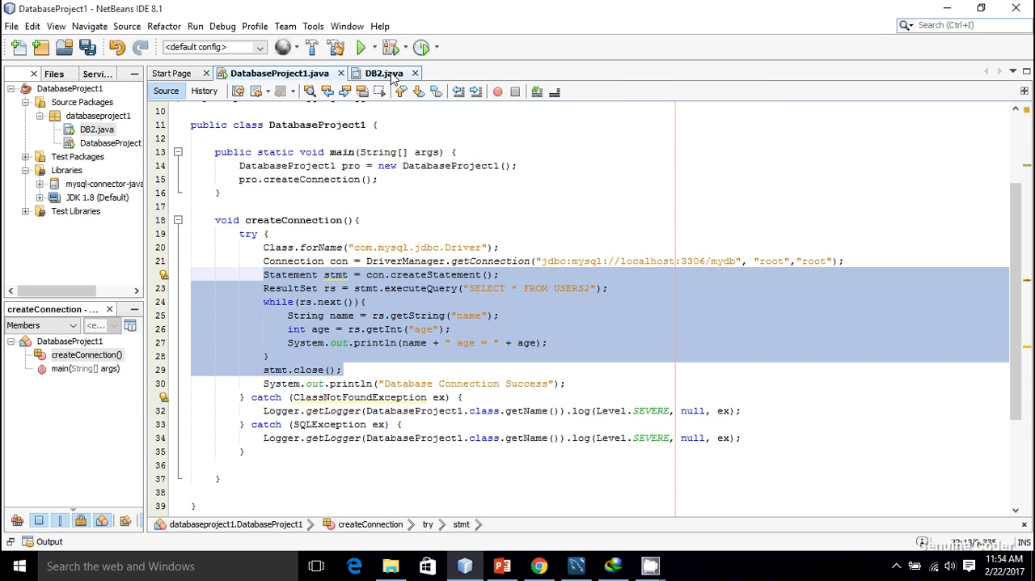
# - Wrap DB2's Refresh handler query code in try, catching Exception e with e.printStackTrace()
pyautogui.click(384, 73)
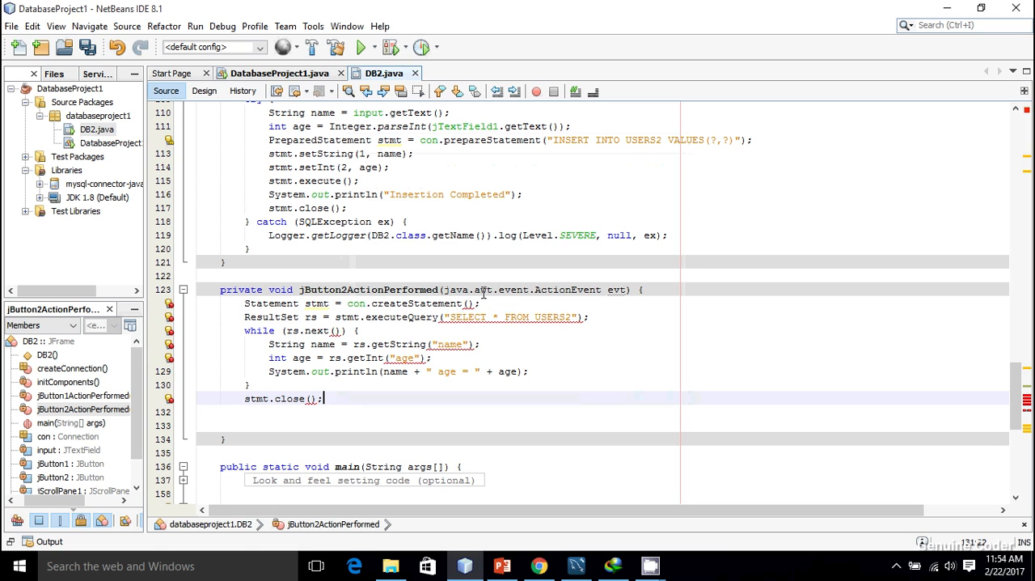
pyautogui.click(169, 303)
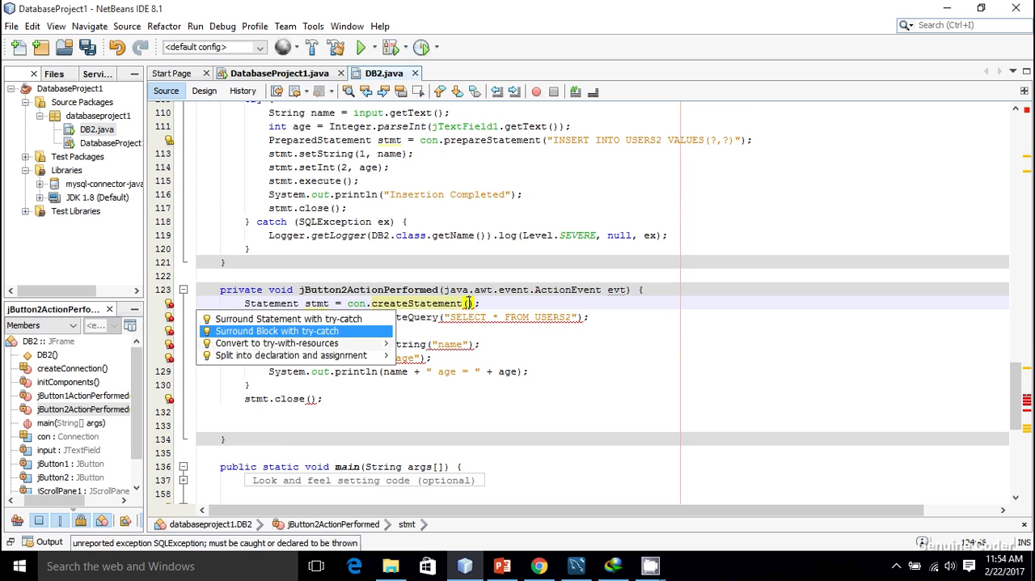
pyautogui.click(276, 331)
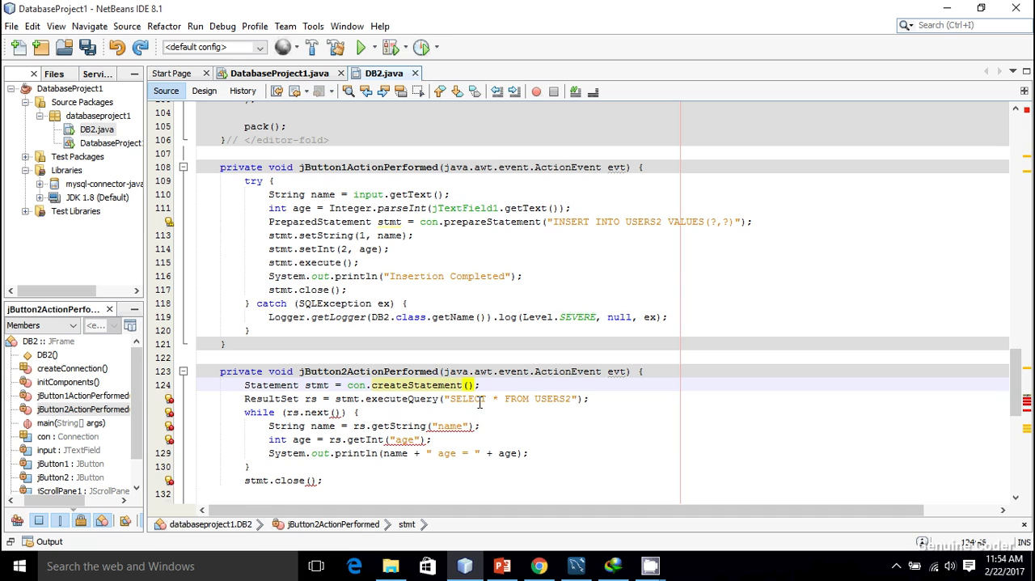
pyautogui.click(323, 412)
pyautogui.write('try{')
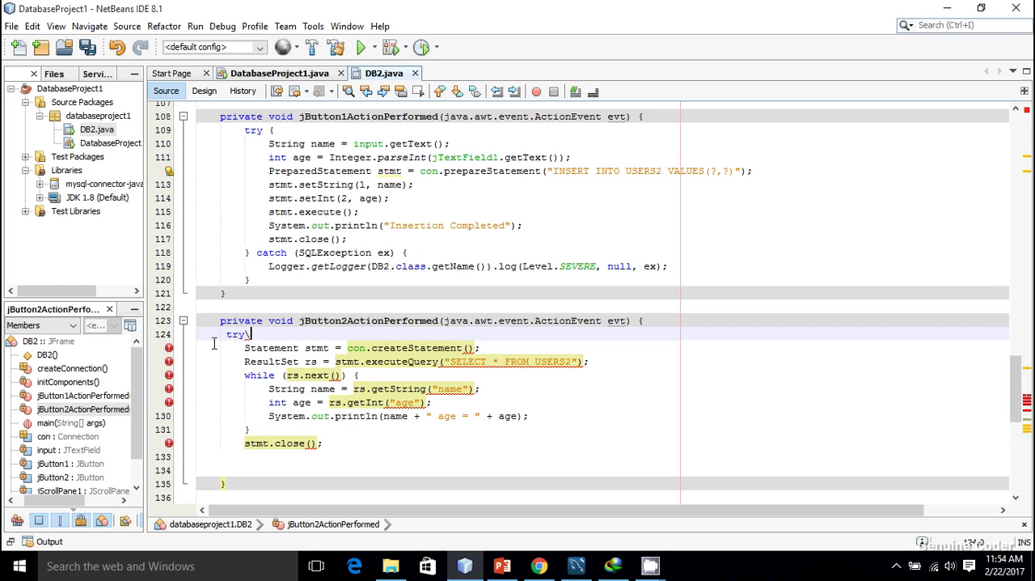
pyautogui.click(215, 343)
pyautogui.write('}catch(Exception ')
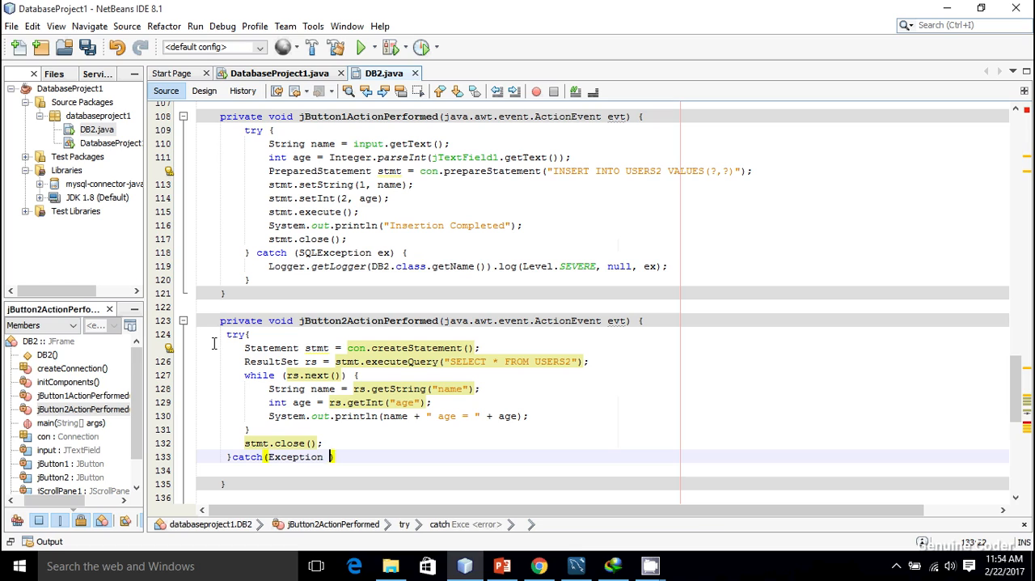
pyautogui.write('e){}')
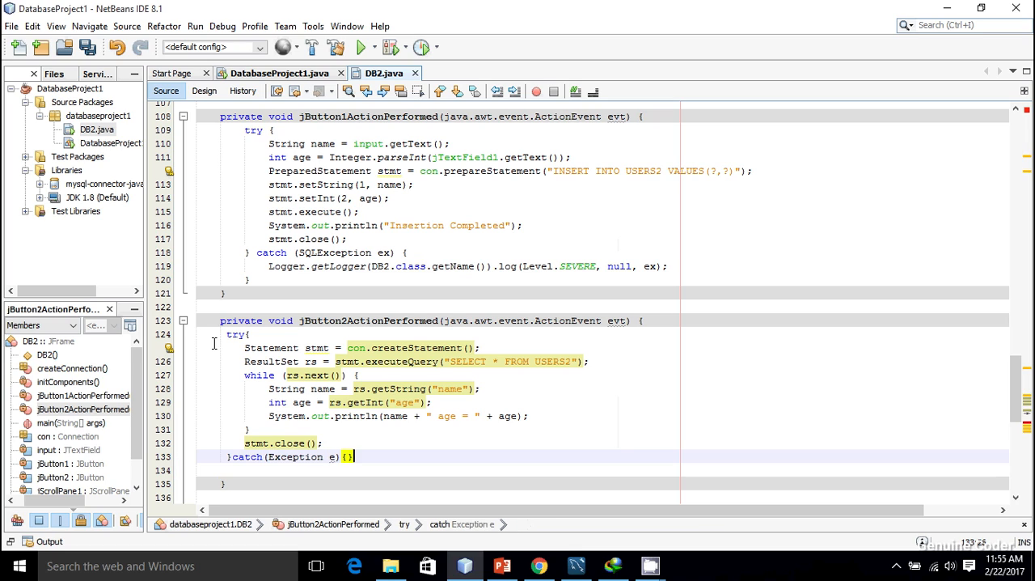
pyautogui.write('e.printStackTrace();')
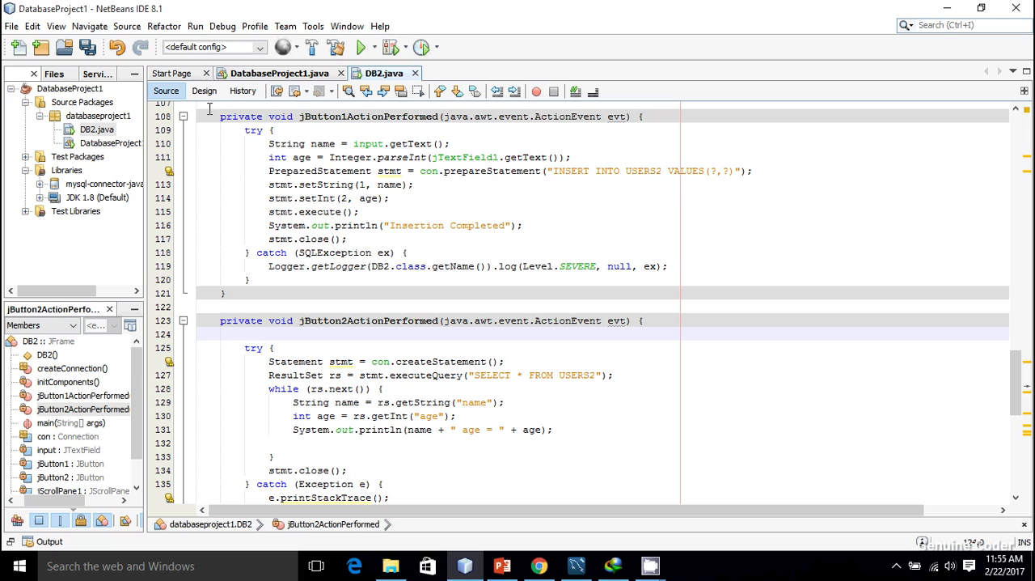
# - Add DefaultTableModel tableModel = (DefaultTableModel) table.getModel(); above the try block
pyautogui.click(246, 334)
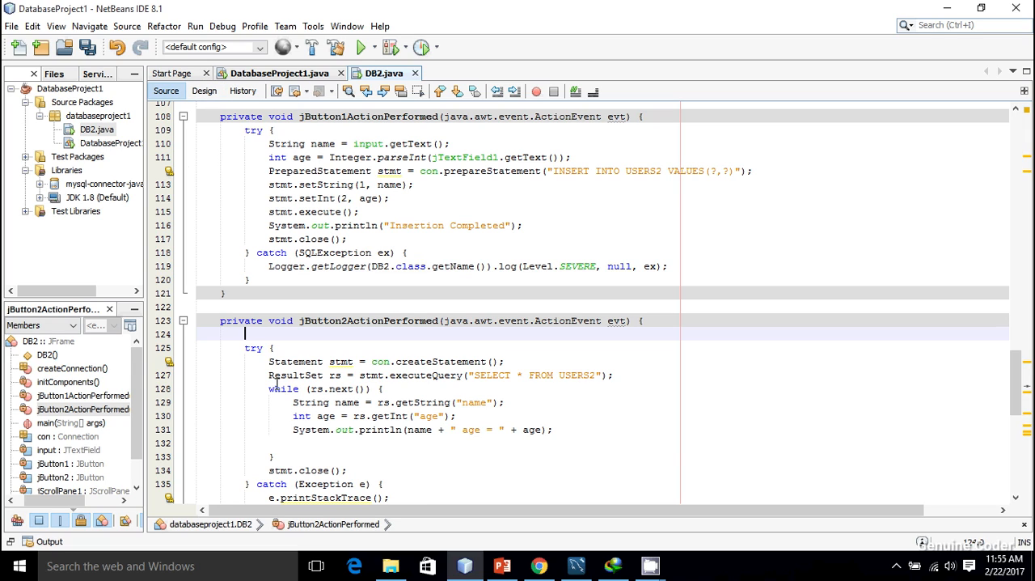
pyautogui.write('DefaultTableModel')
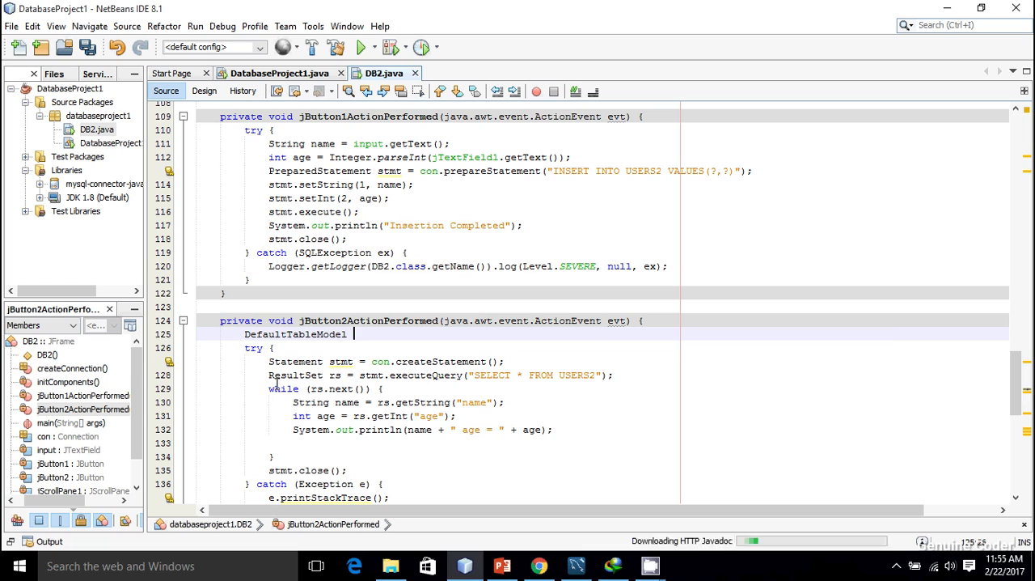
pyautogui.write('tableModel')
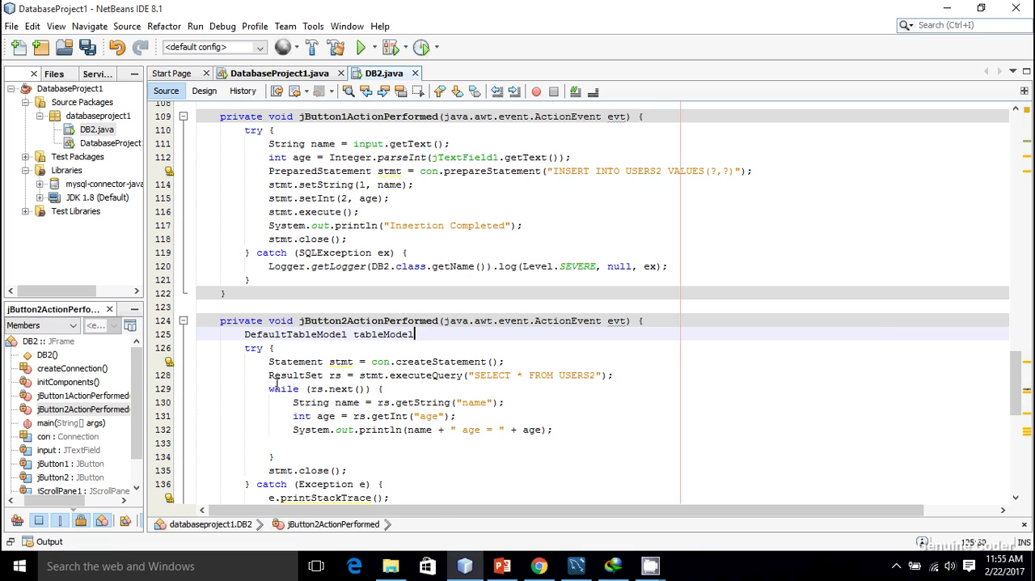
pyautogui.write('= table')
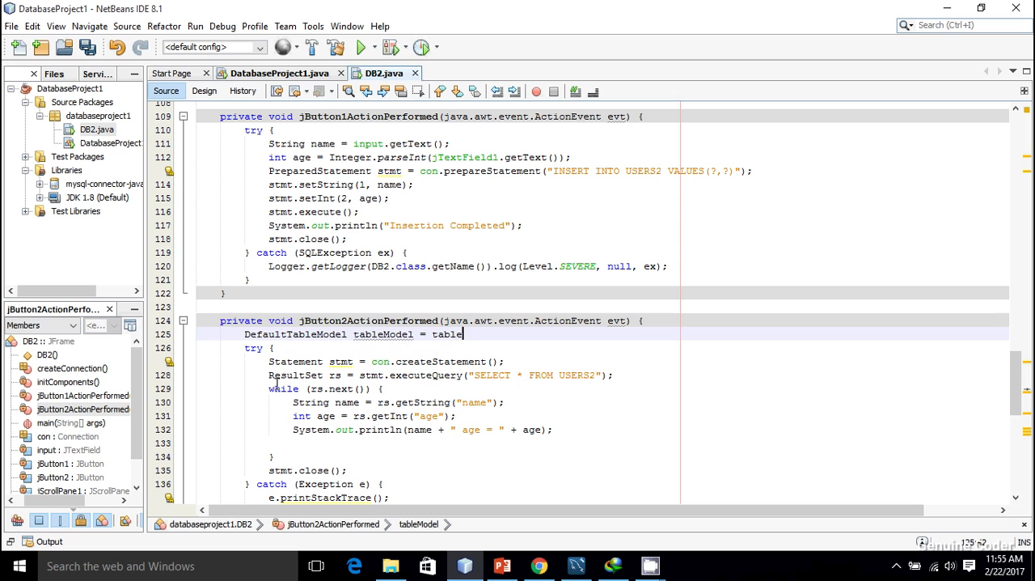
pyautogui.write('get')
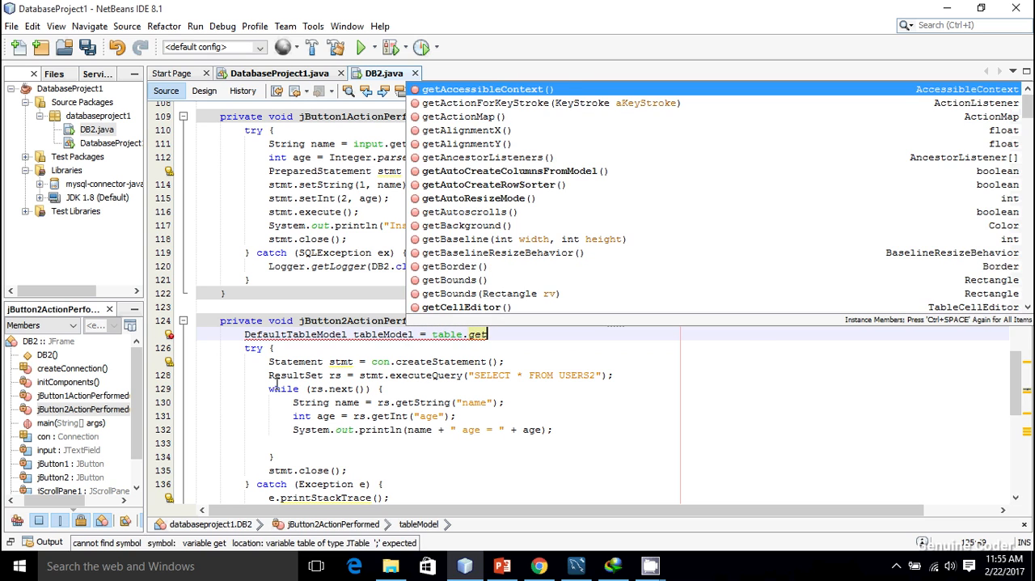
pyautogui.press('Enter')
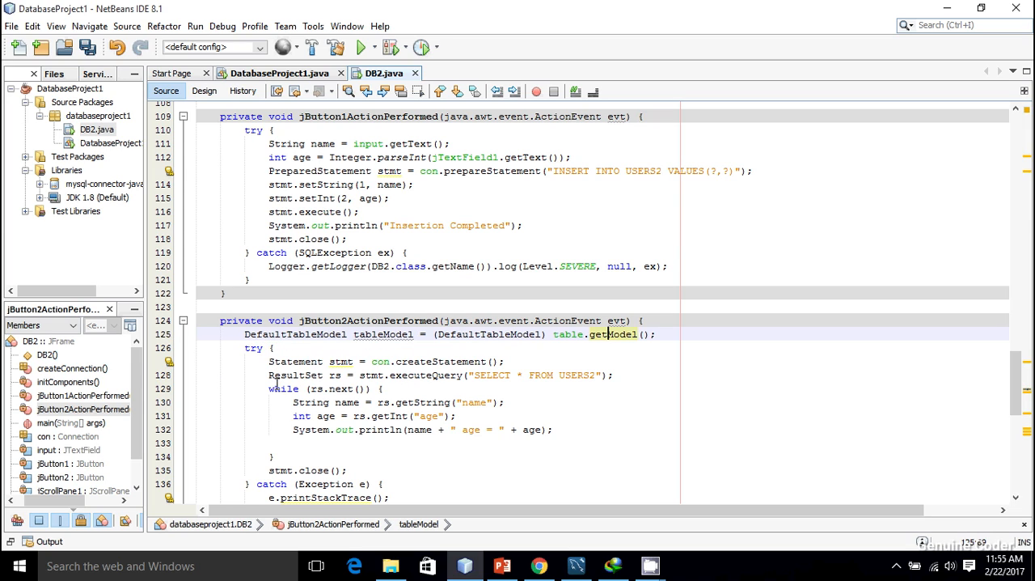
pyautogui.moveTo(384, 334)
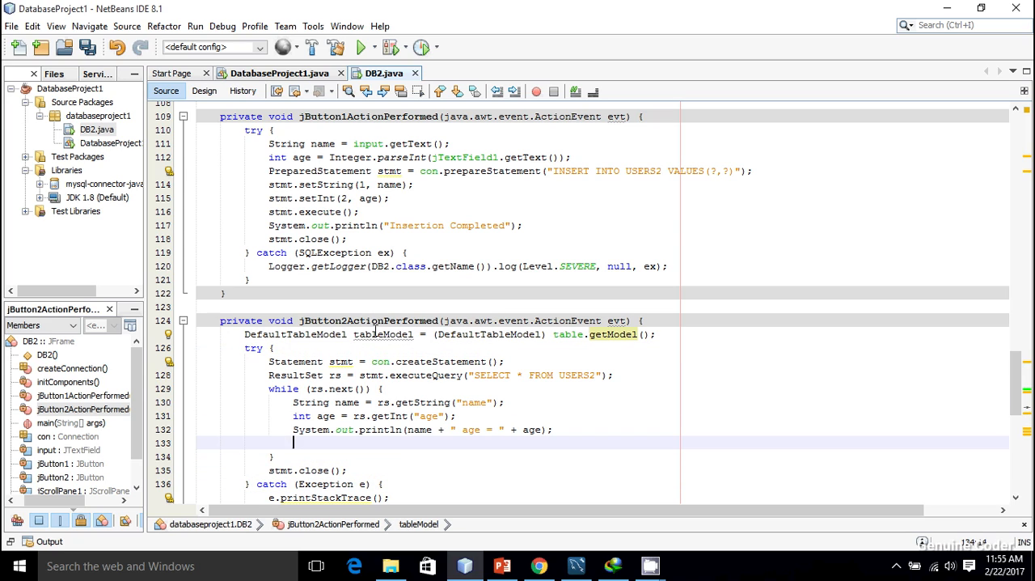
# - Add tableModel.addRow(new Object[]{name, age}) inside the loop and save DB2.java
pyautogui.write('ta')
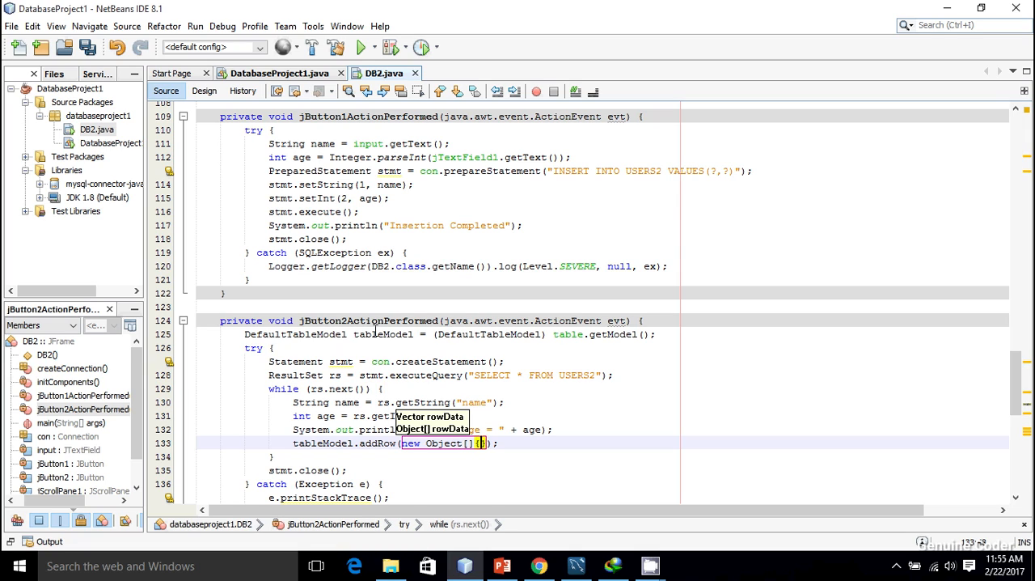
pyautogui.write('name, age')
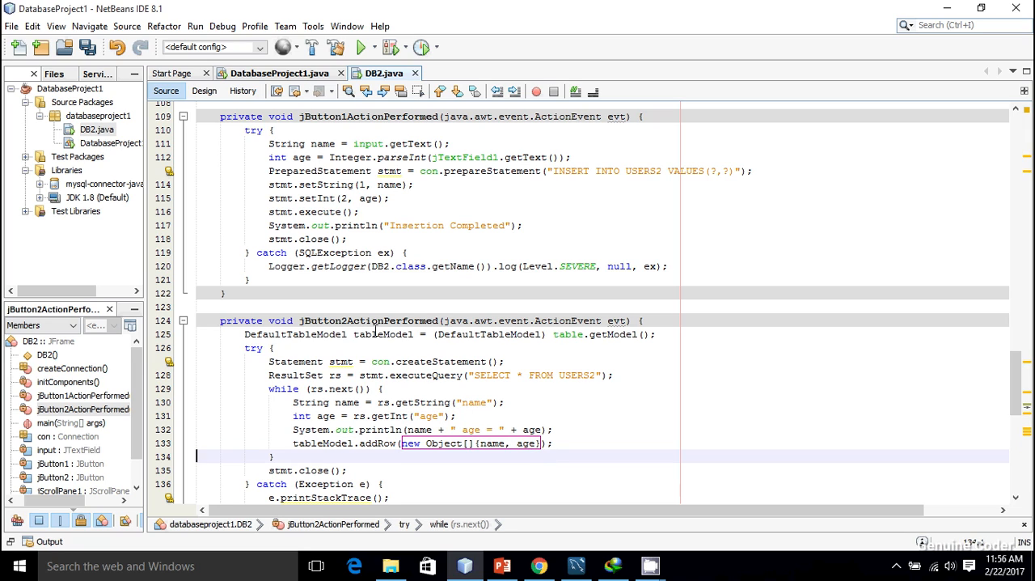
pyautogui.moveTo(613, 335)
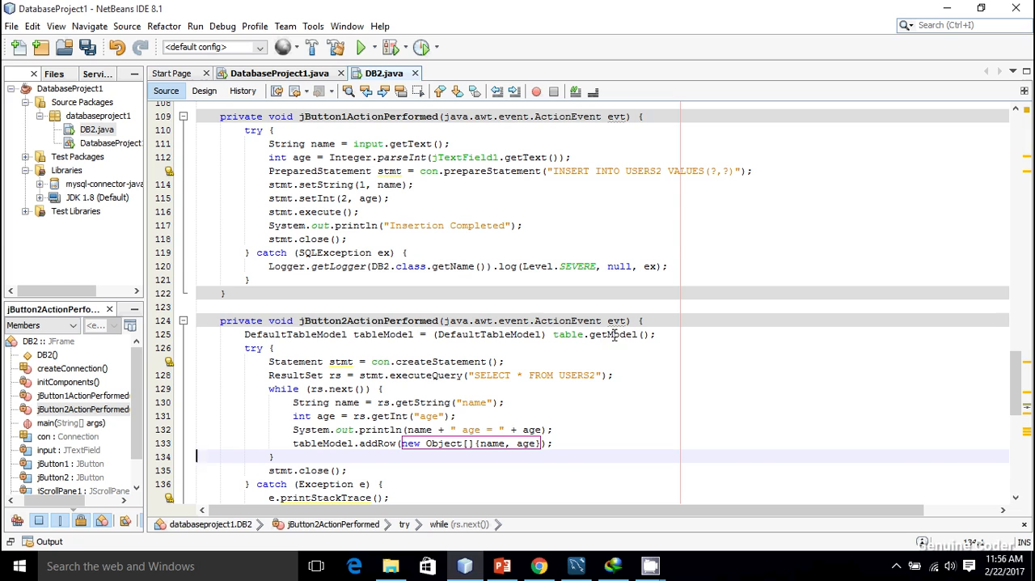
pyautogui.moveTo(295, 334)
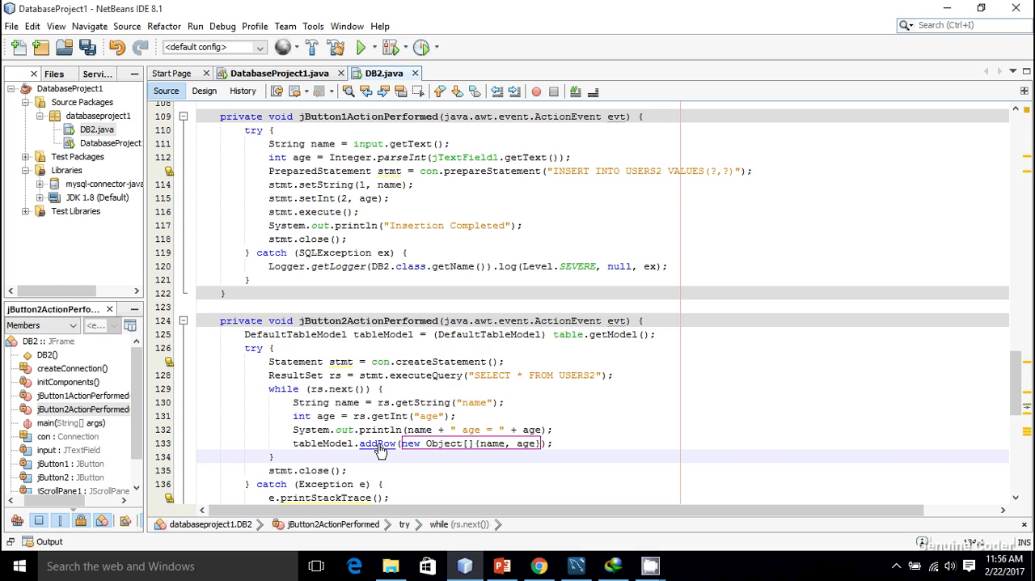
pyautogui.moveTo(377, 443)
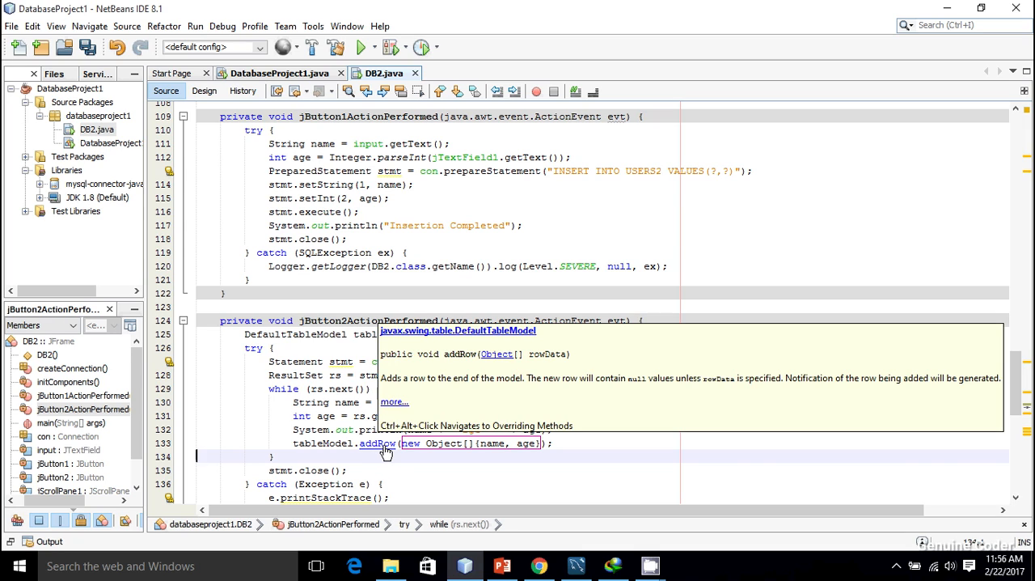
pyautogui.moveTo(390, 452)
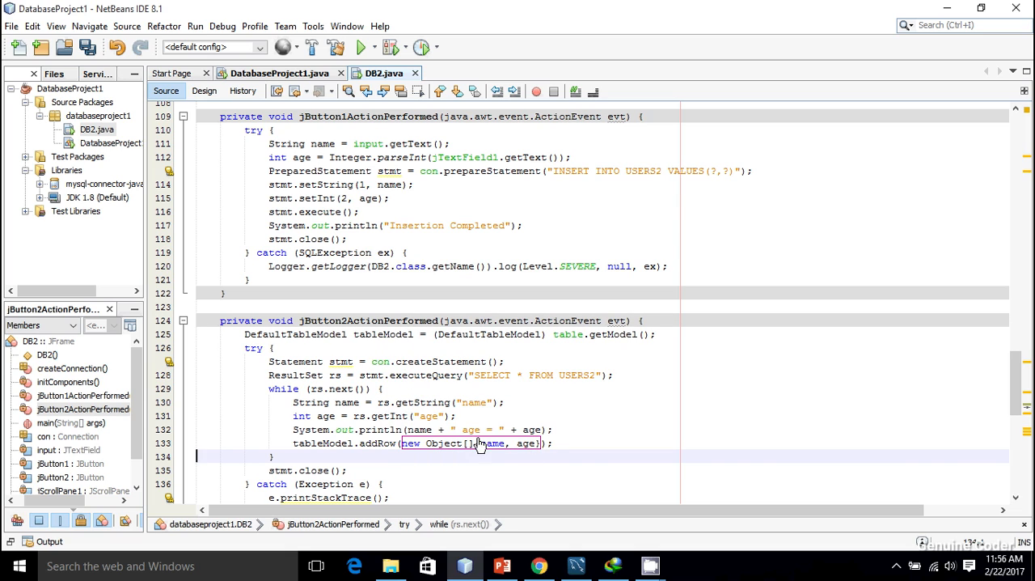
pyautogui.moveTo(505, 451)
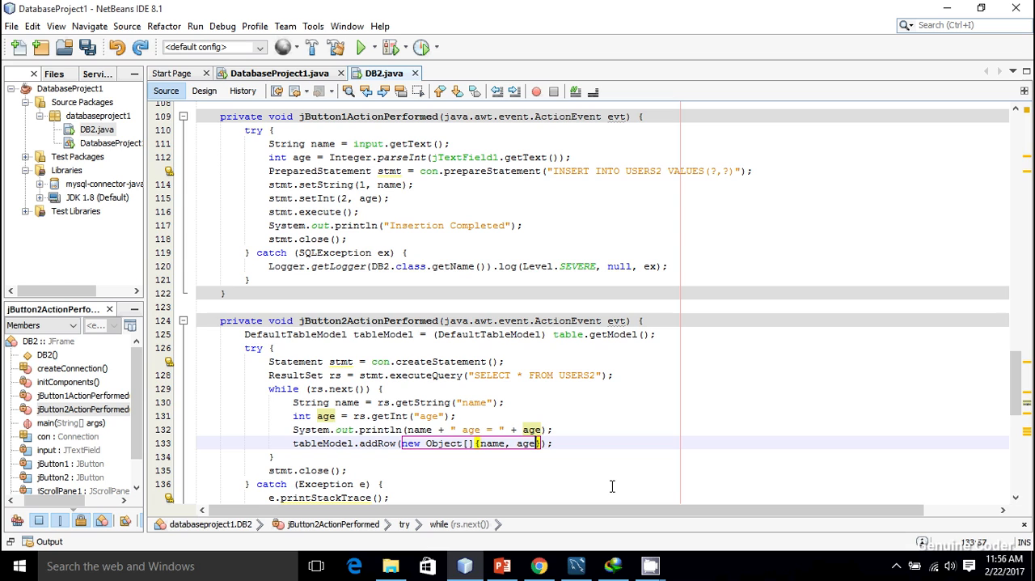
pyautogui.press('ctrl+s')
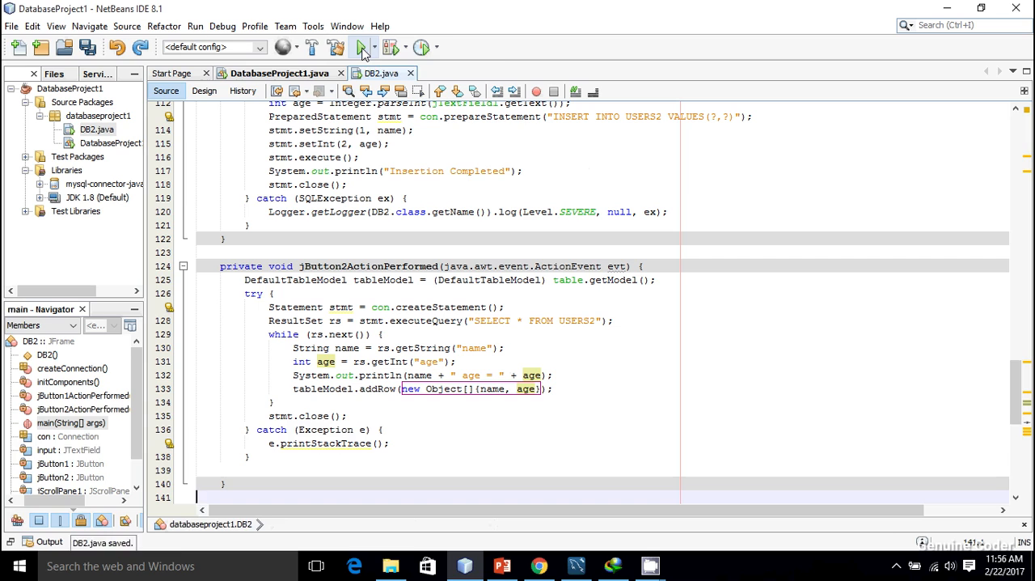
# - Run DB2, refresh to show Genuine Coder, 21, compare with MySQL Workbench, then rerun
pyautogui.click(361, 47)
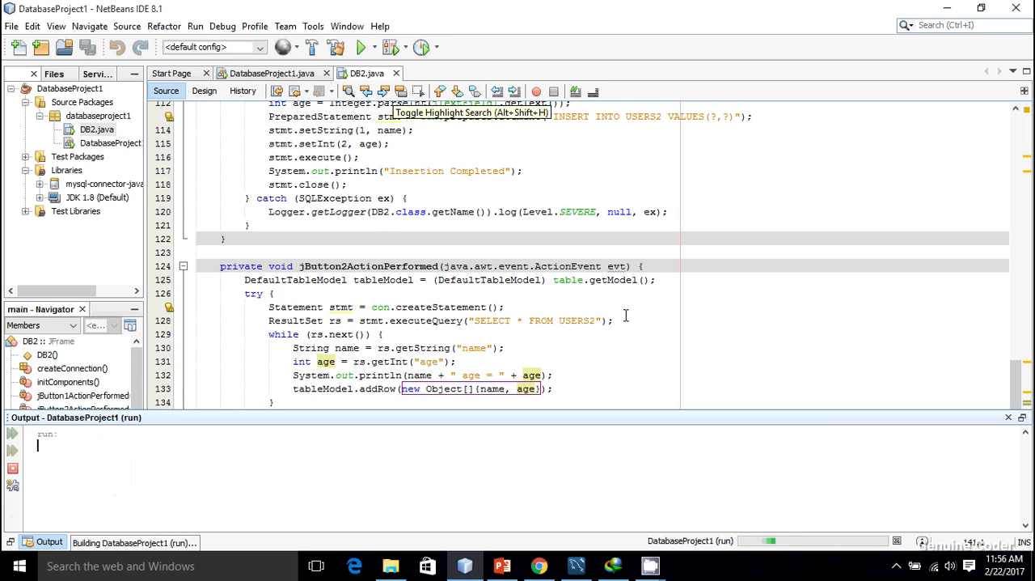
pyautogui.click(361, 46)
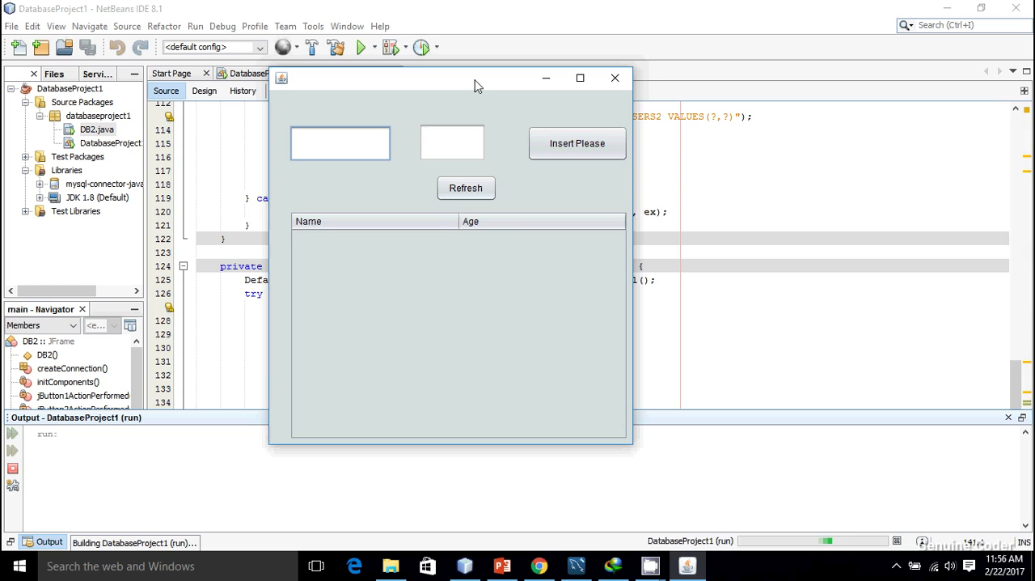
pyautogui.click(466, 187)
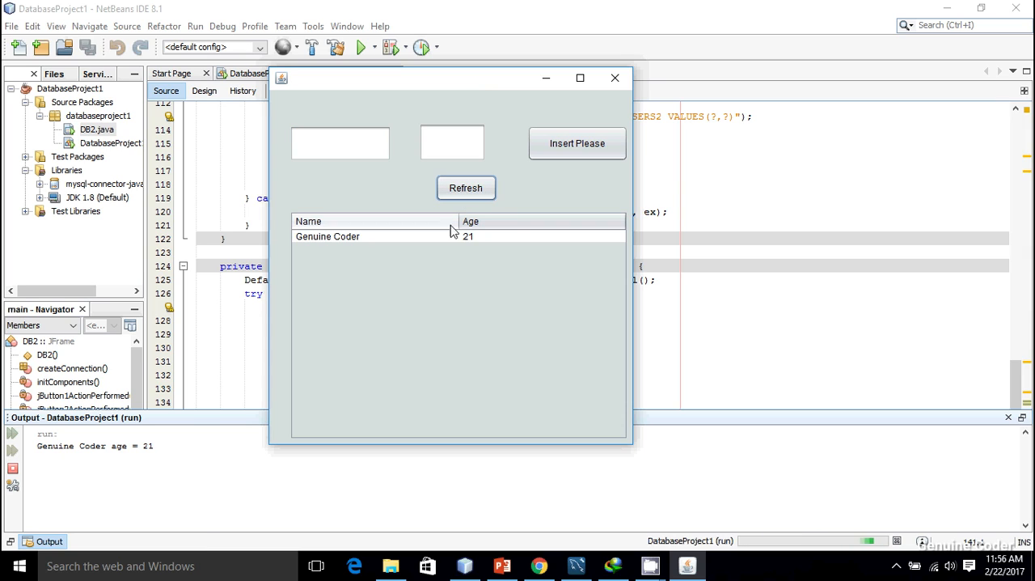
pyautogui.click(375, 235)
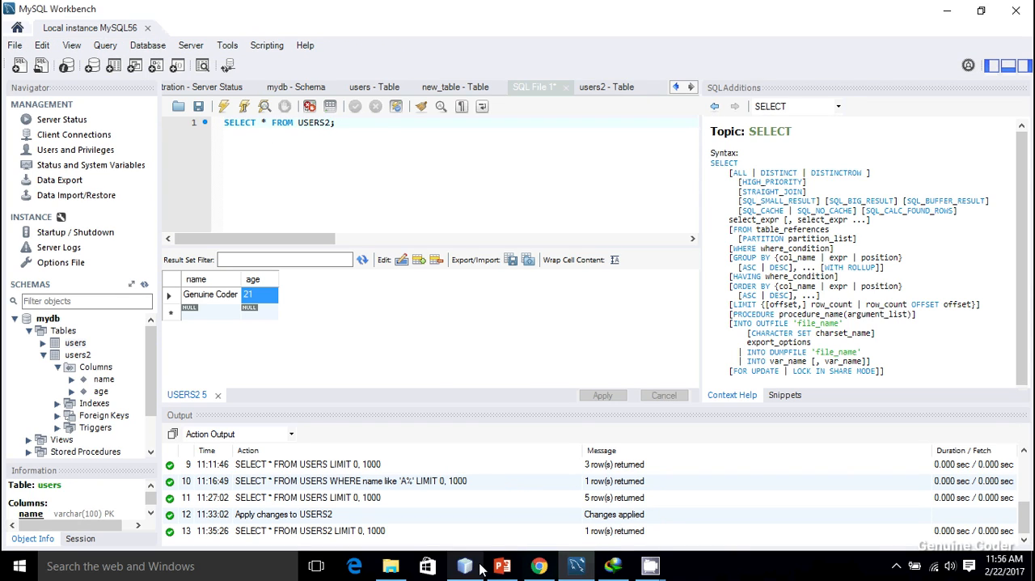
pyautogui.click(463, 566)
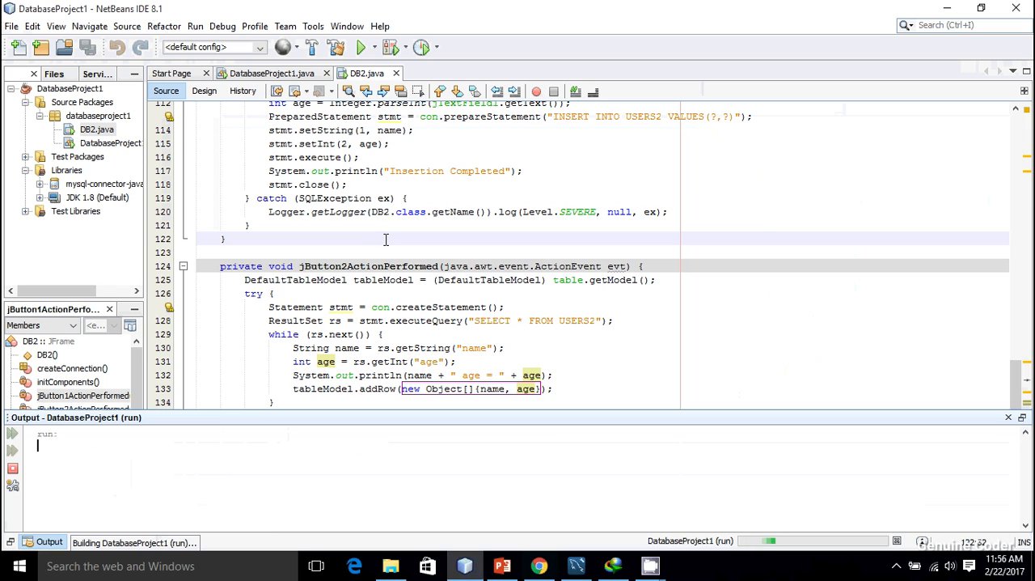
# - Insert Linux Mint, 12 and Ubuntu, 20, then refresh to list all three users
pyautogui.click(360, 46)
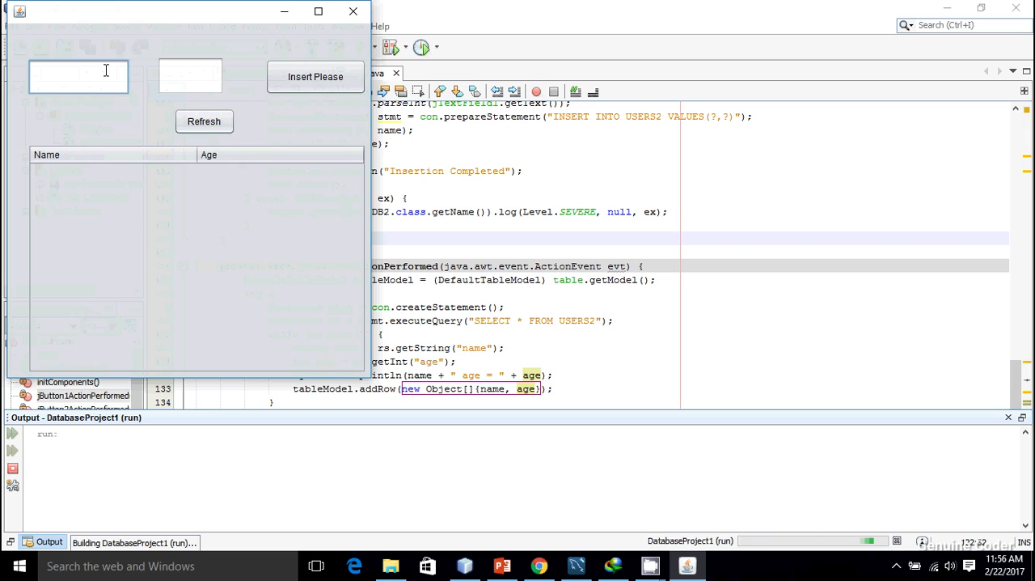
pyautogui.write('Linux Min')
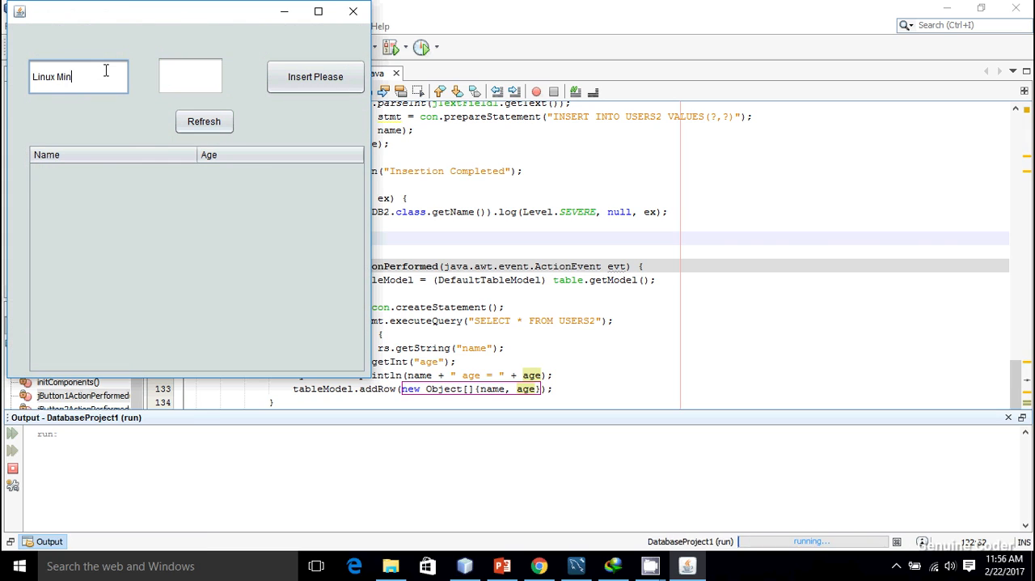
pyautogui.write('t')
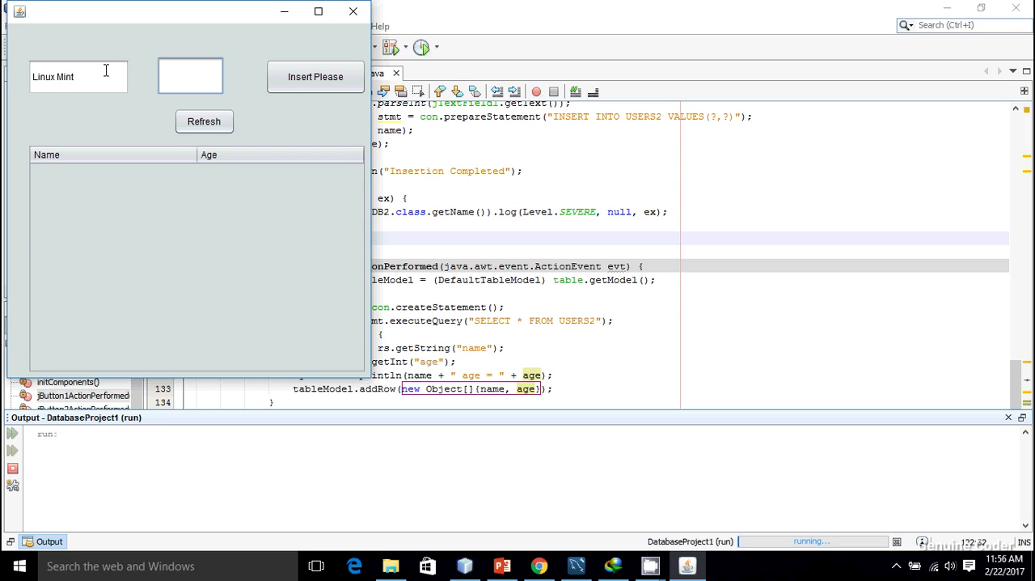
pyautogui.write('12')
pyautogui.click(79, 77)
pyautogui.write('Ubuntu')
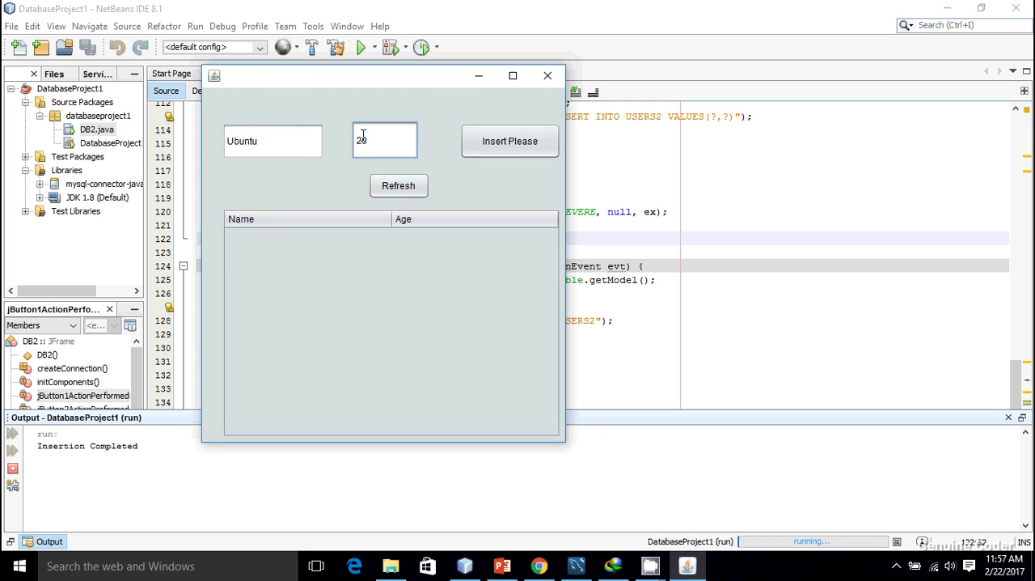
pyautogui.click(509, 141)
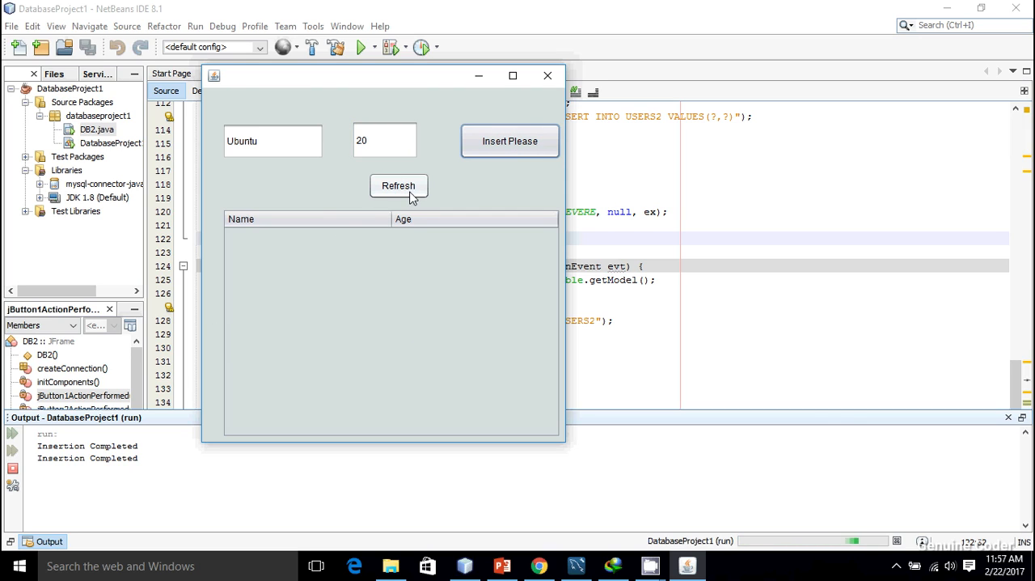
pyautogui.click(398, 185)
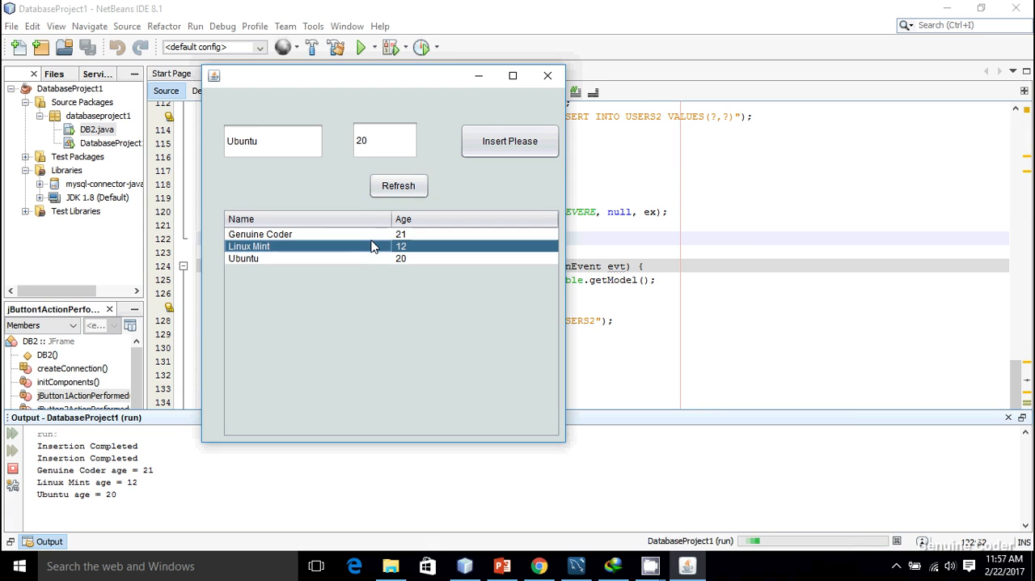